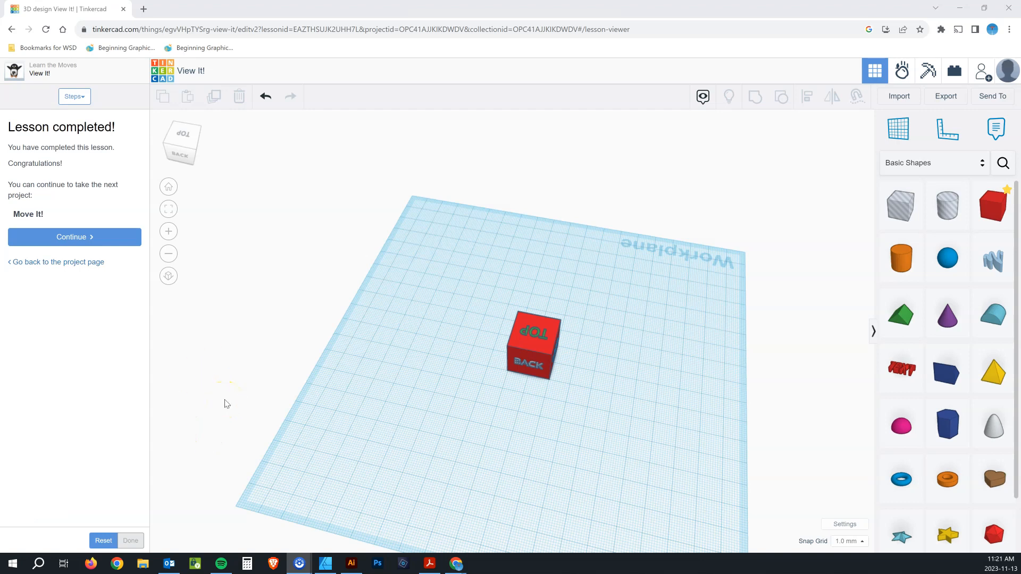
mouse_move(77, 349)
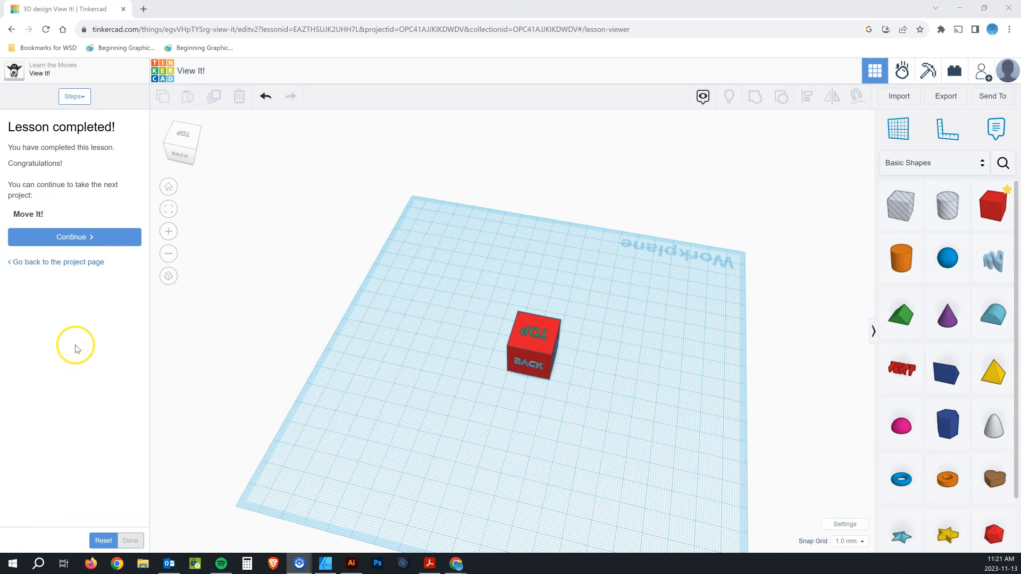
mouse_move(240, 373)
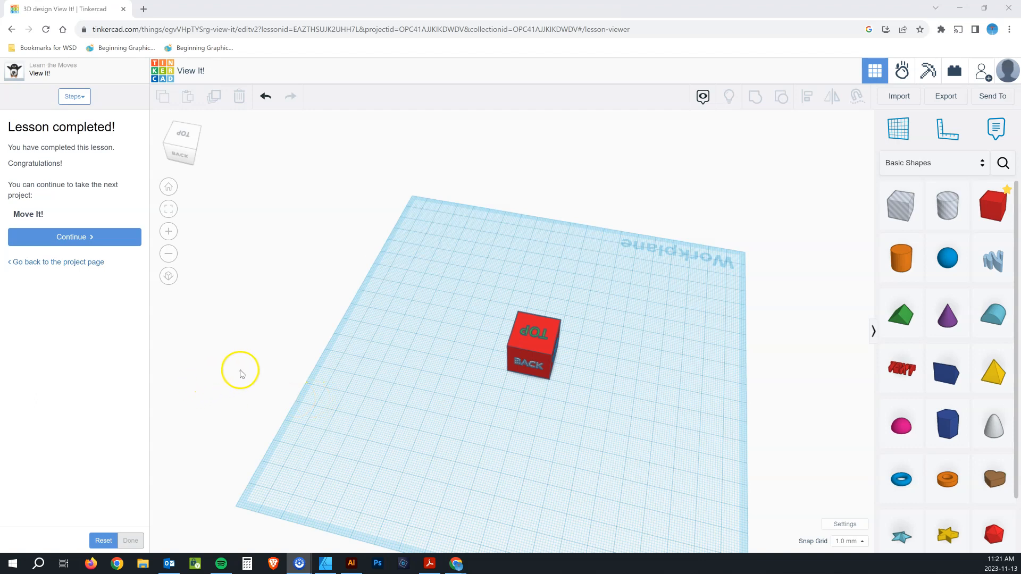
mouse_move(162, 71)
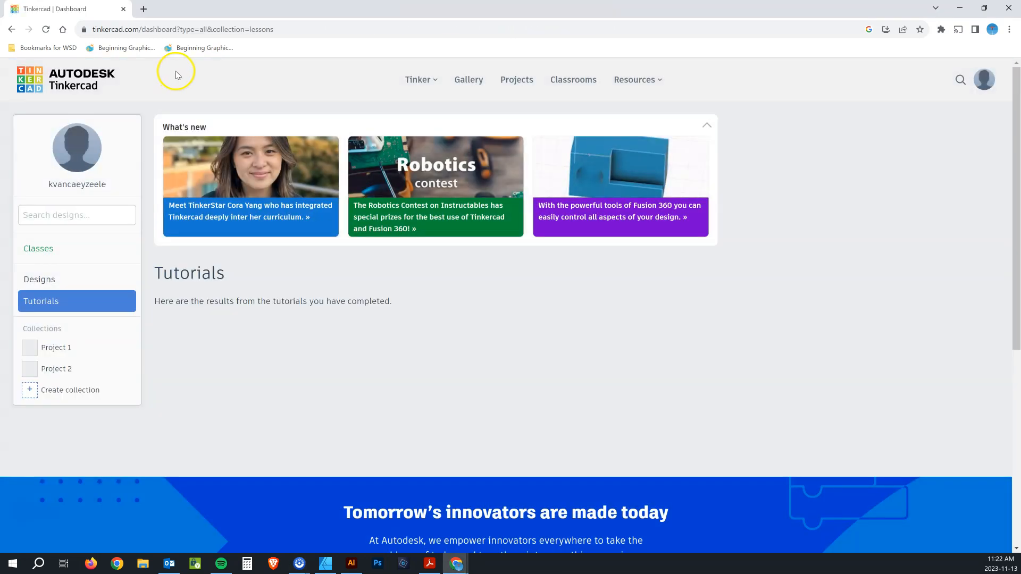
- Browse the dashboard to the Your designs page and bring up the Create menu
left_click(418, 80)
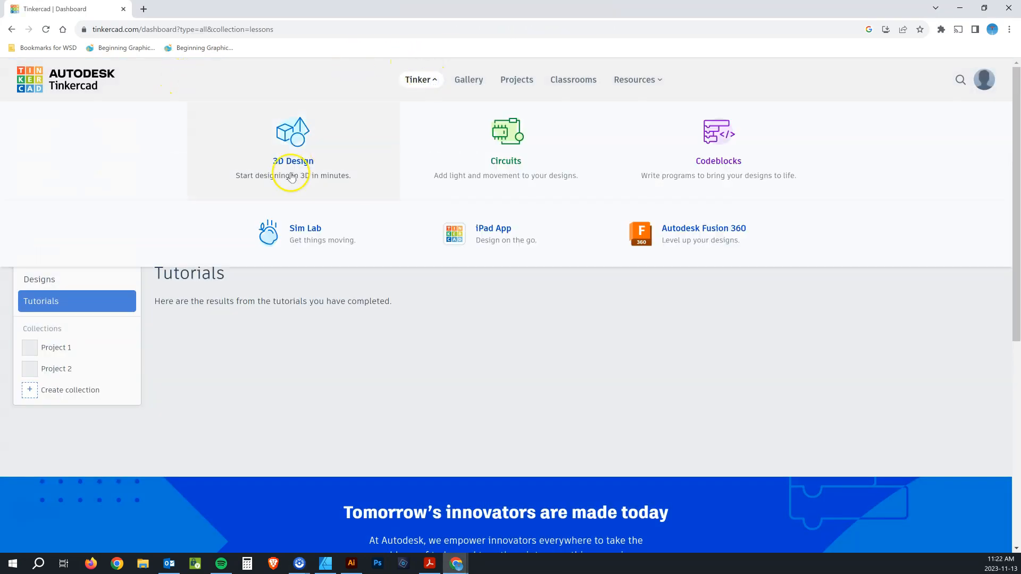
left_click(293, 160)
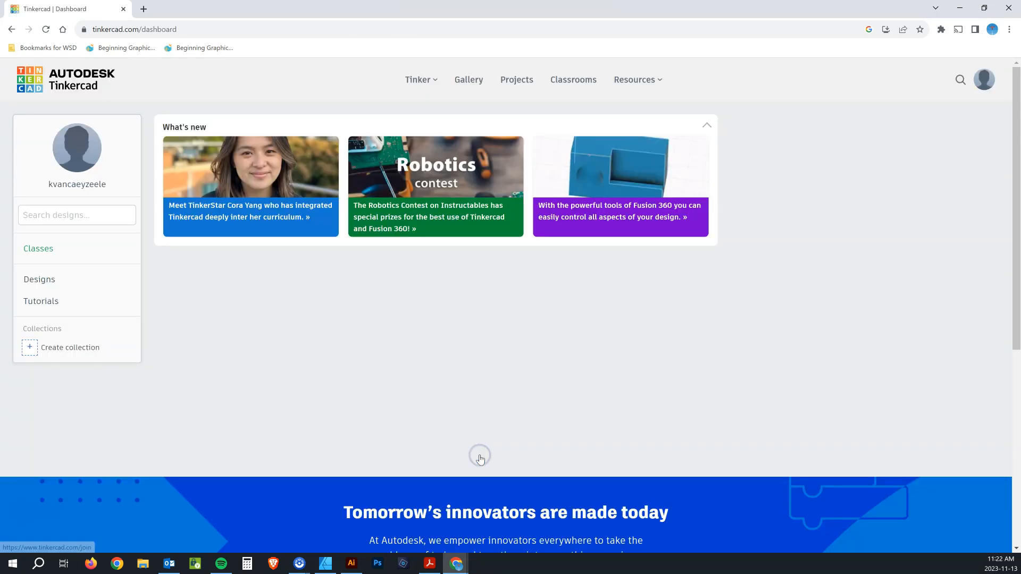
left_click(37, 248)
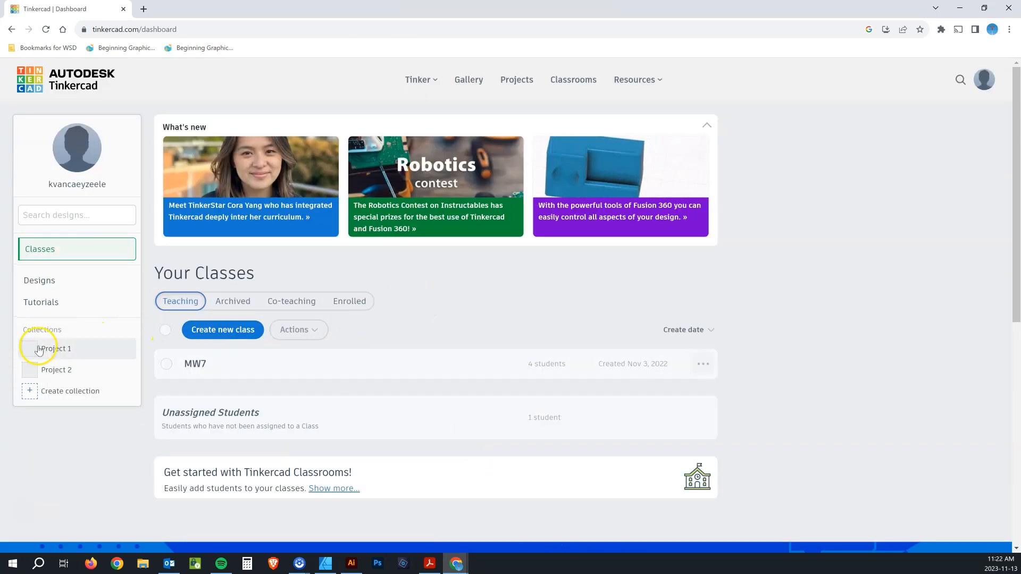
mouse_move(64, 348)
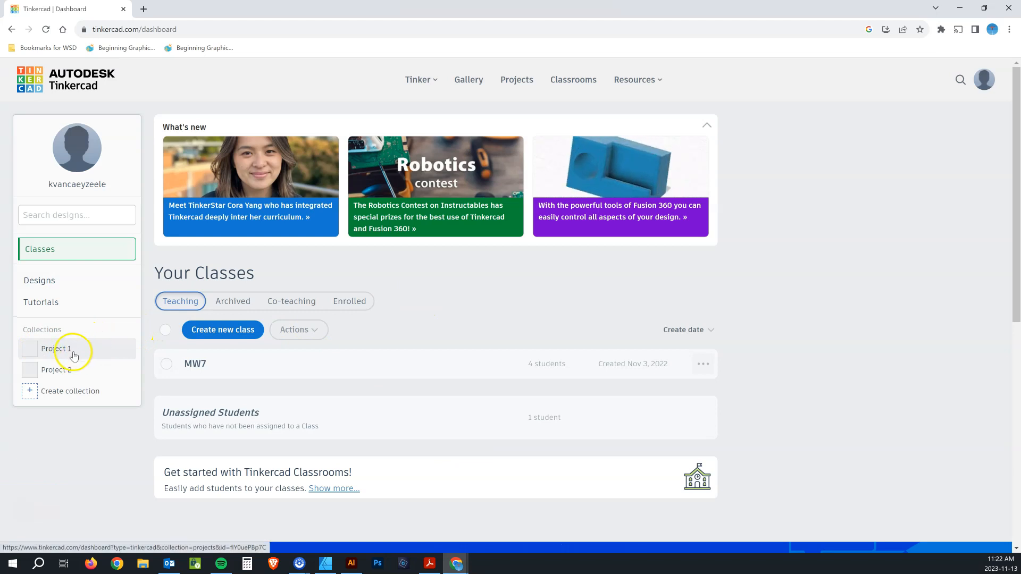
left_click(38, 280)
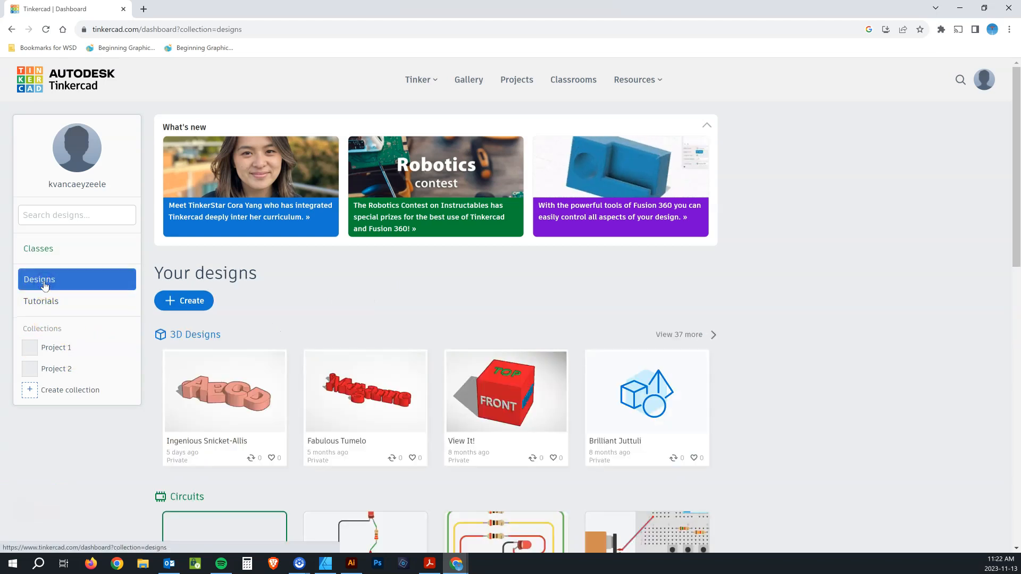
mouse_move(218, 295)
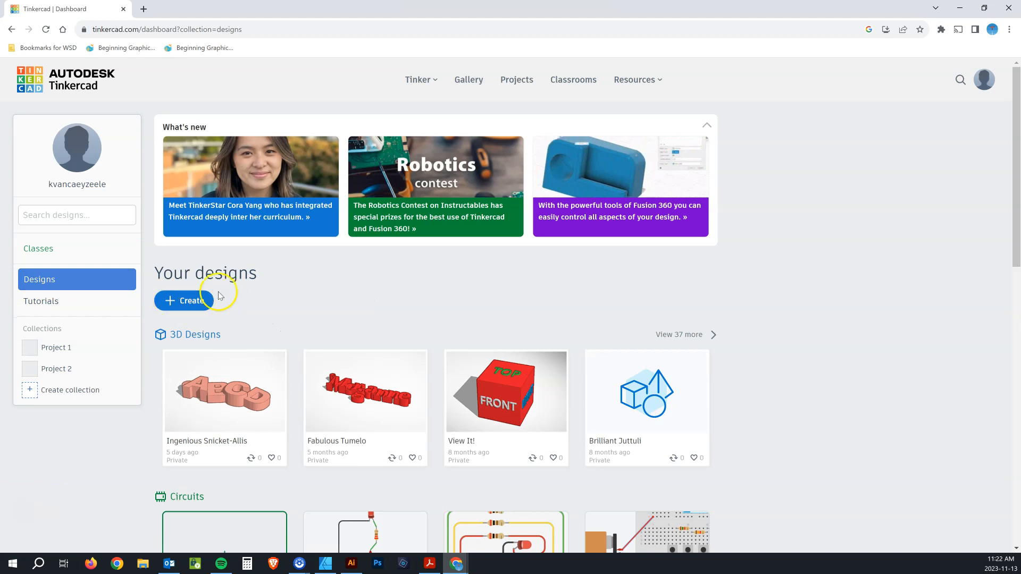
mouse_move(482, 444)
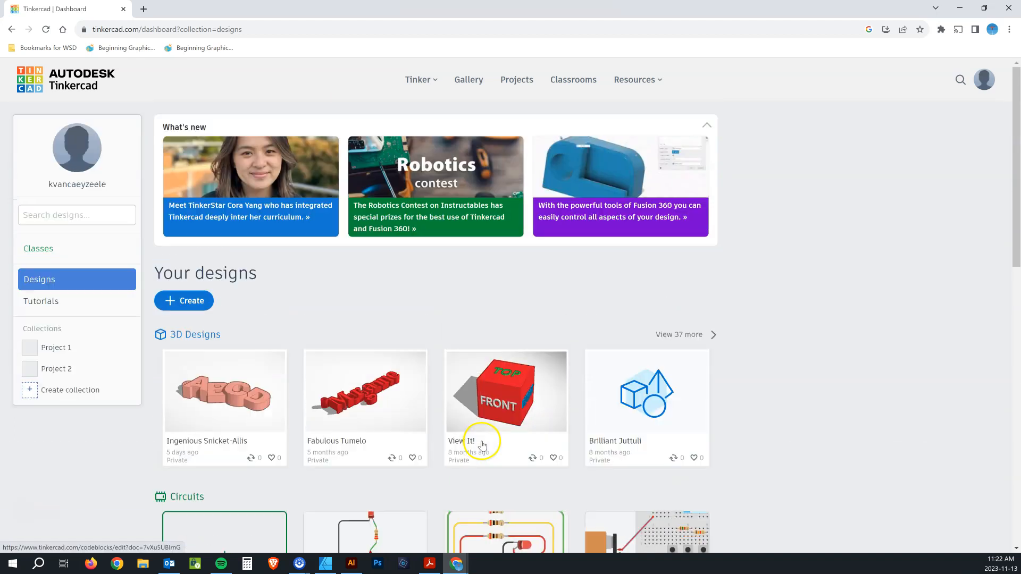
mouse_move(183, 300)
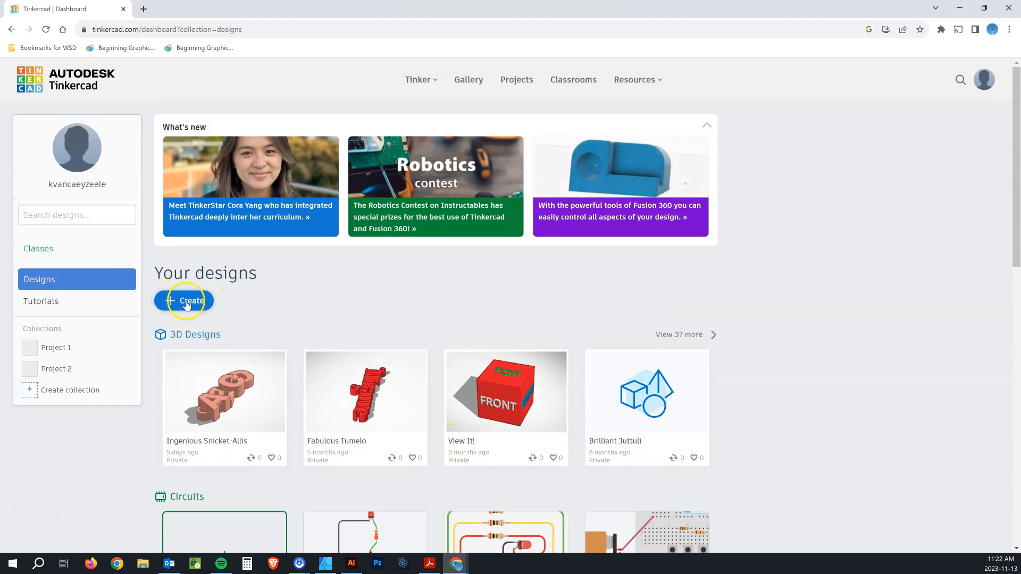
left_click(184, 300)
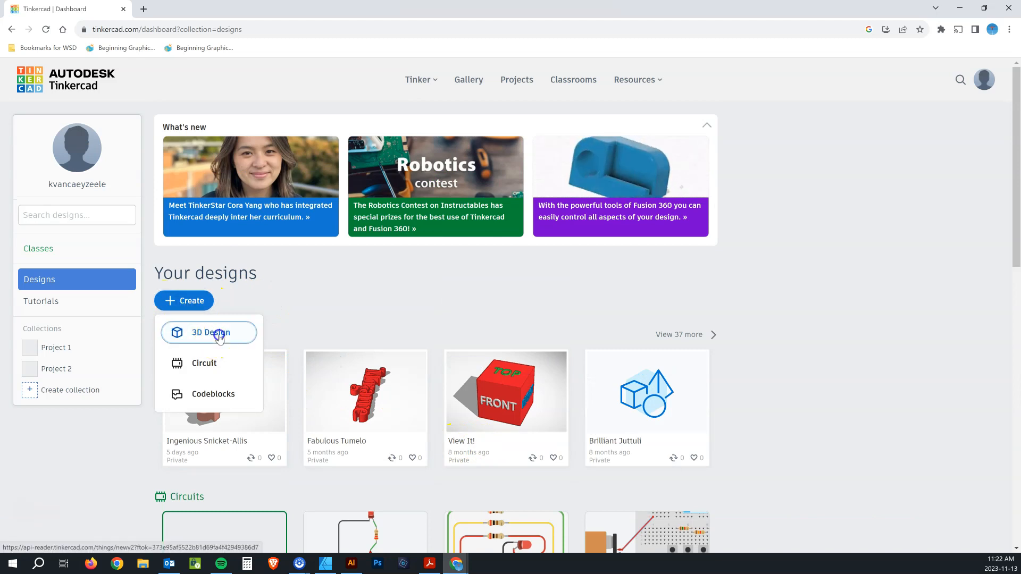
- Start a new 3D design and switch the shape library to Design Starters
left_click(209, 332)
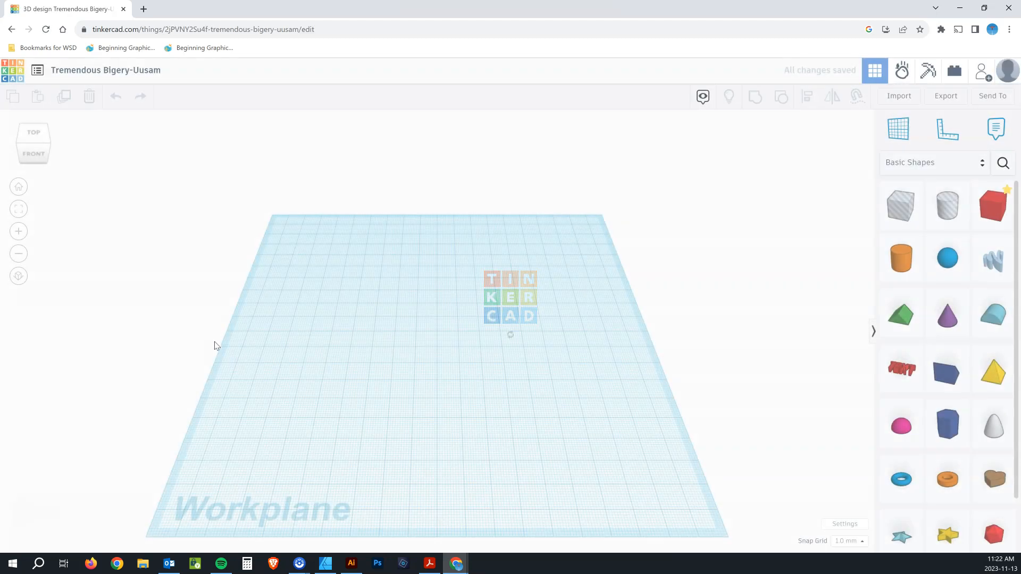
left_click(546, 359)
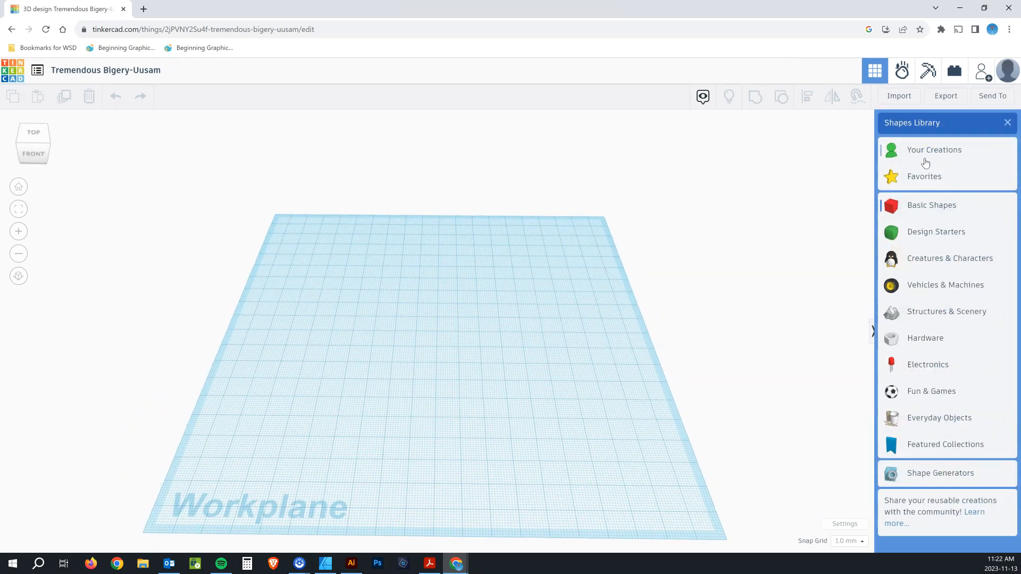
mouse_move(936, 232)
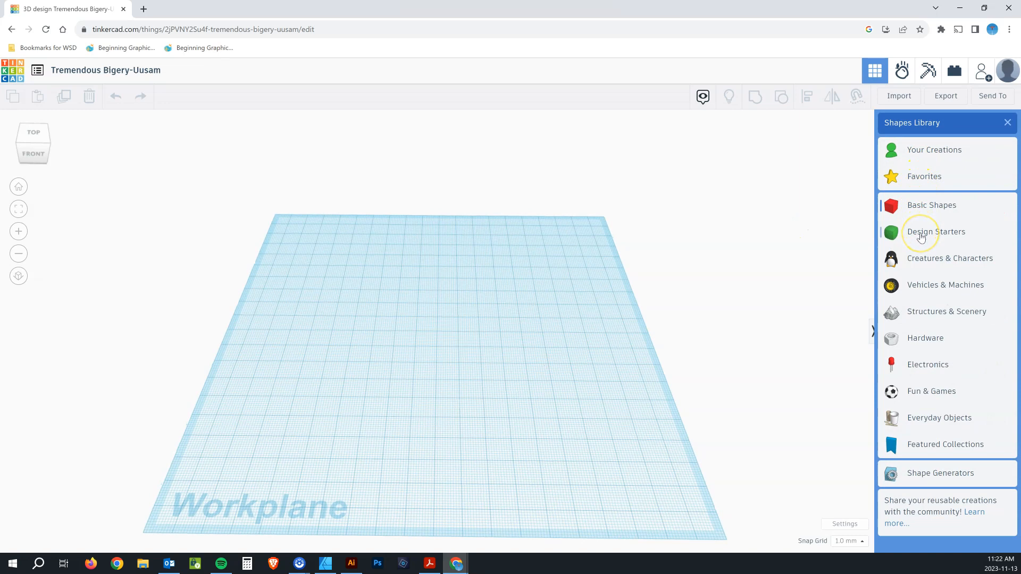
left_click(936, 231)
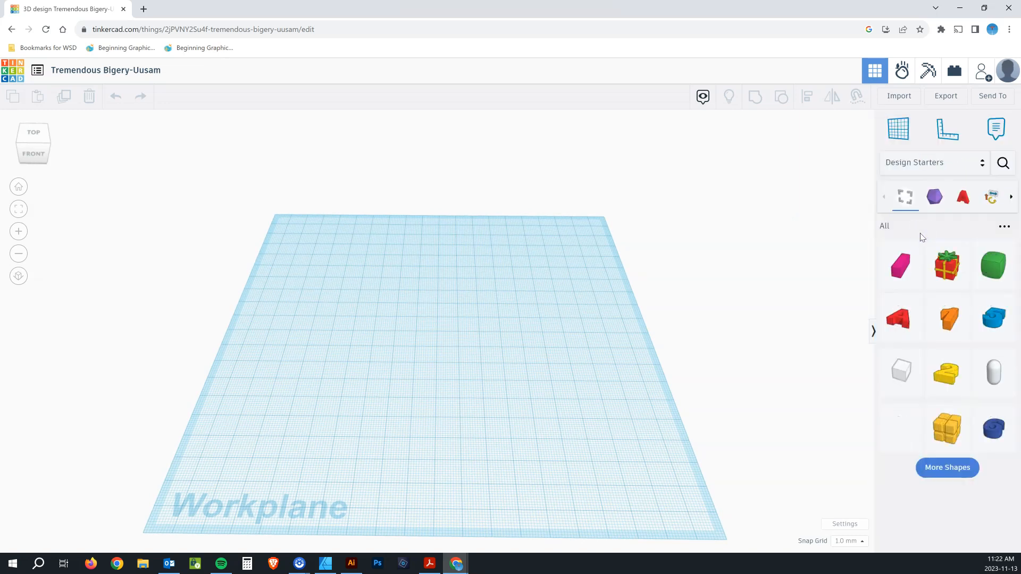
- Open the Letters & Numbers starters and drop the letters onto the workplane, ending with D
left_click(963, 197)
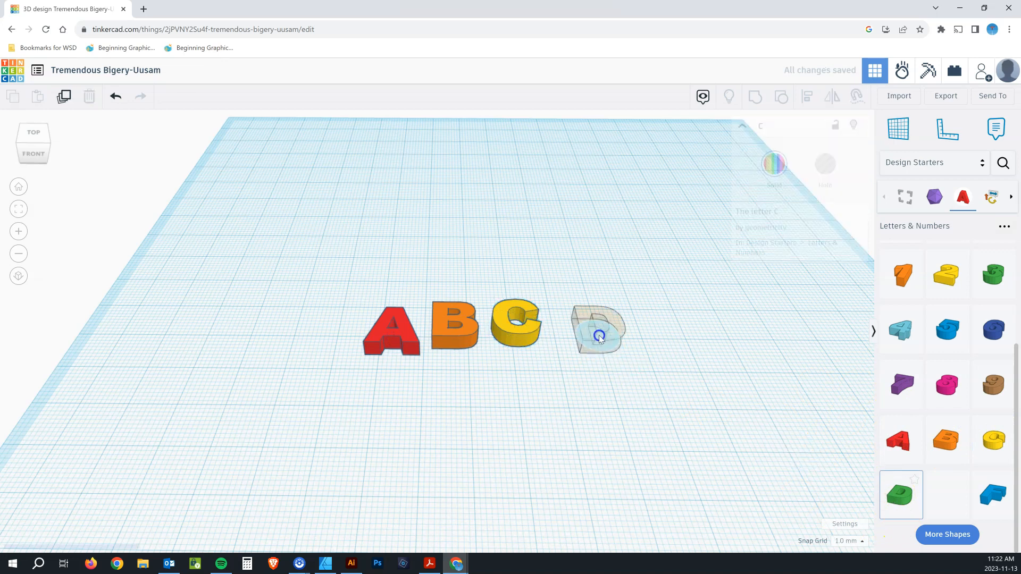
left_click(598, 328)
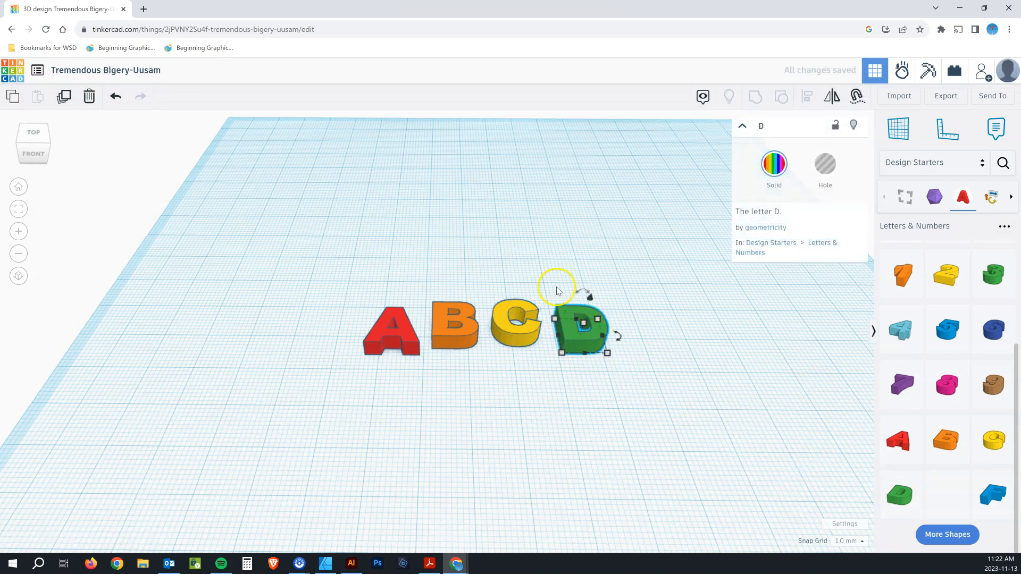
mouse_move(498, 406)
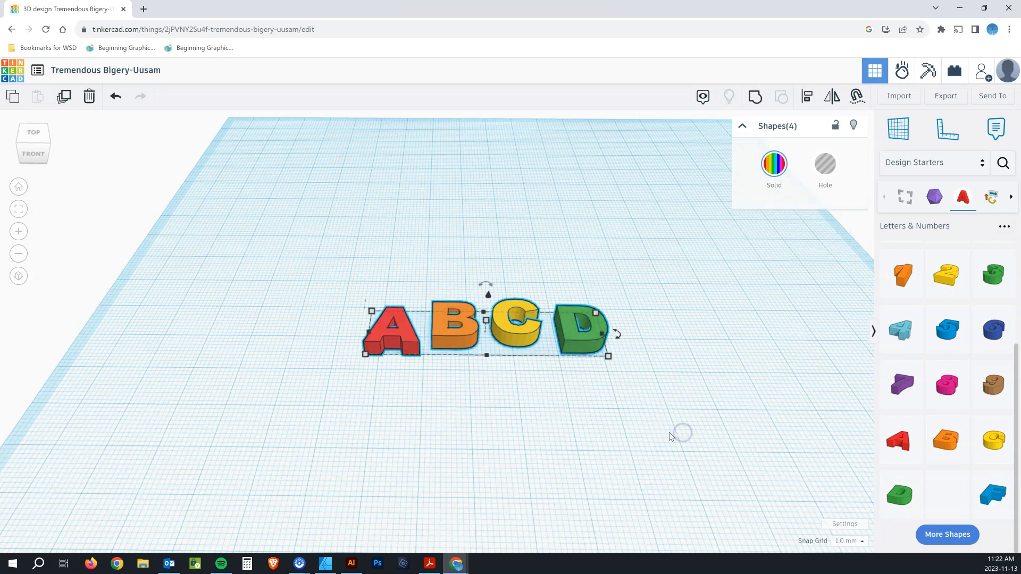
mouse_move(407, 380)
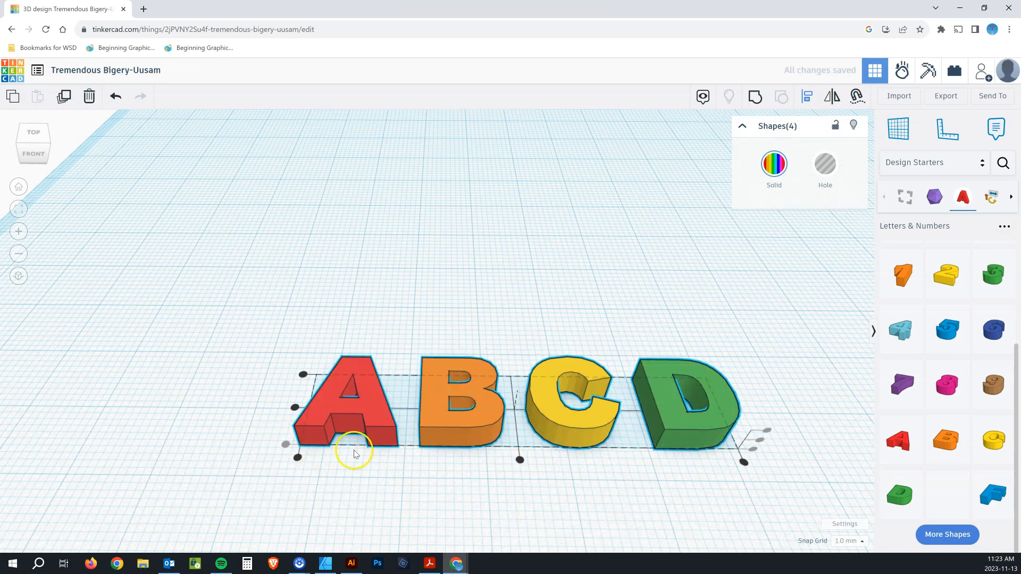
mouse_move(514, 539)
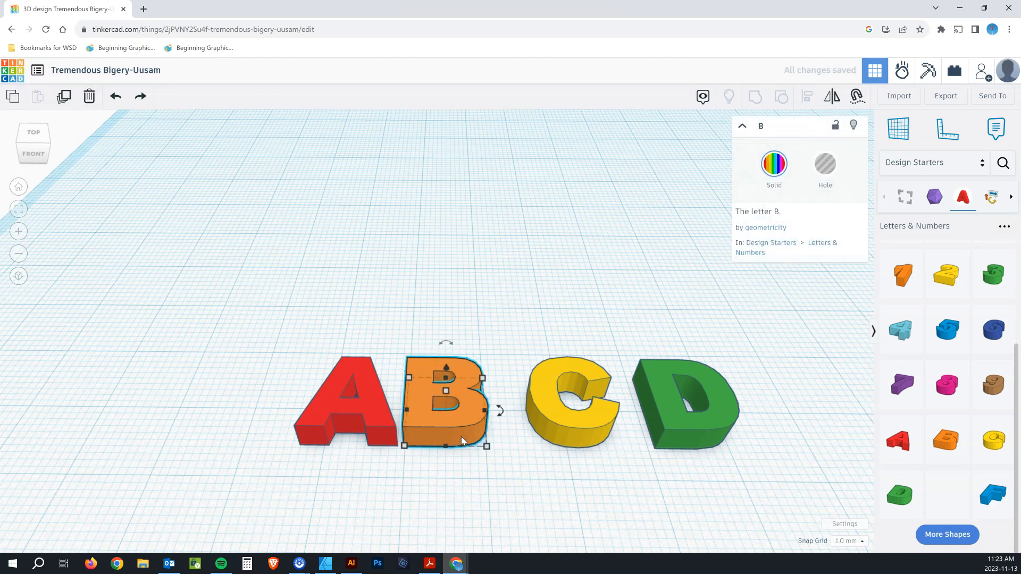
- Slide the letter B left against the A, then select C to move it
left_click_drag(447, 401, 427, 400)
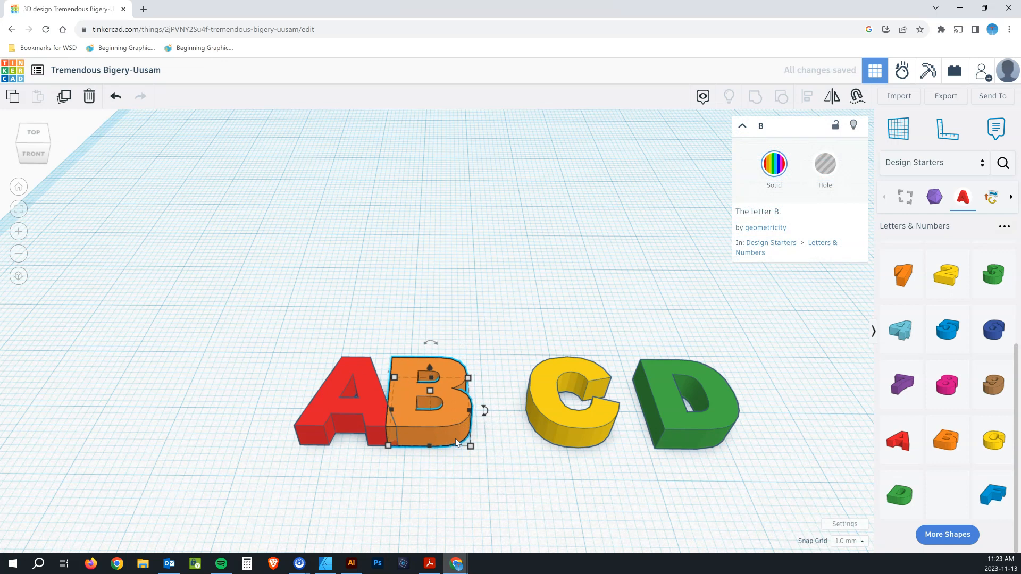
left_click(570, 404)
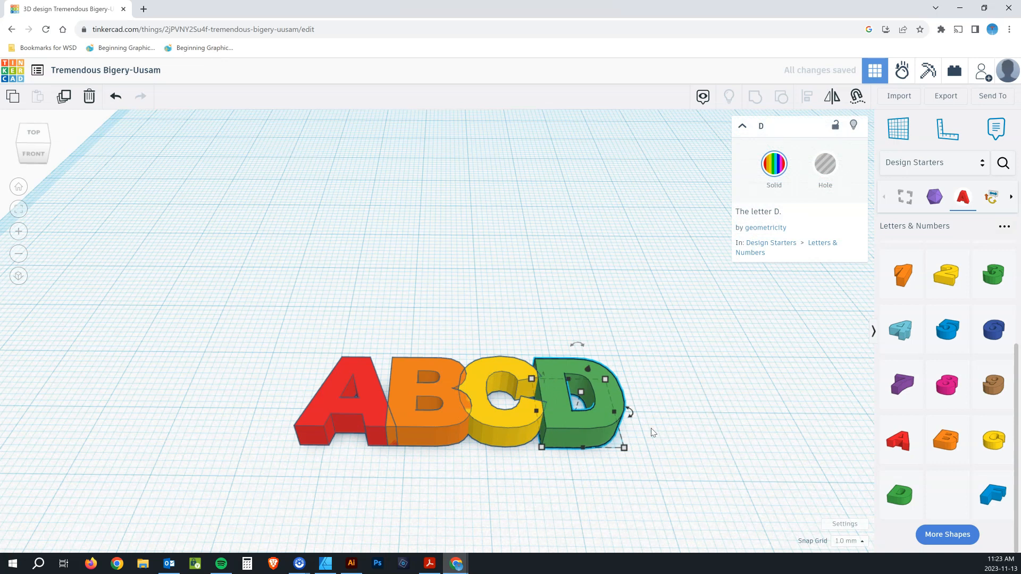
mouse_move(479, 363)
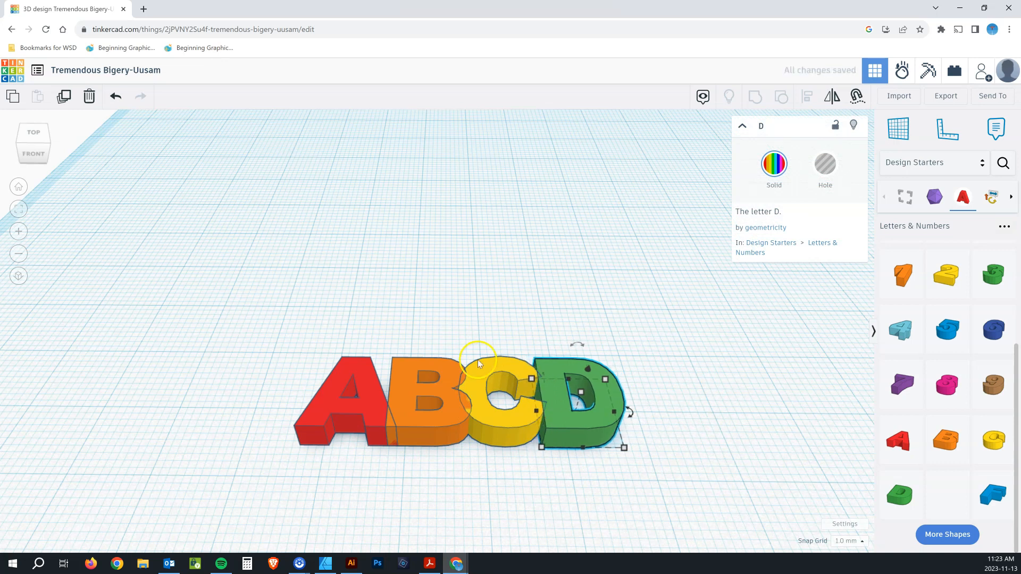
- Select the letter A, then another letter in the ABCD row
left_click(360, 466)
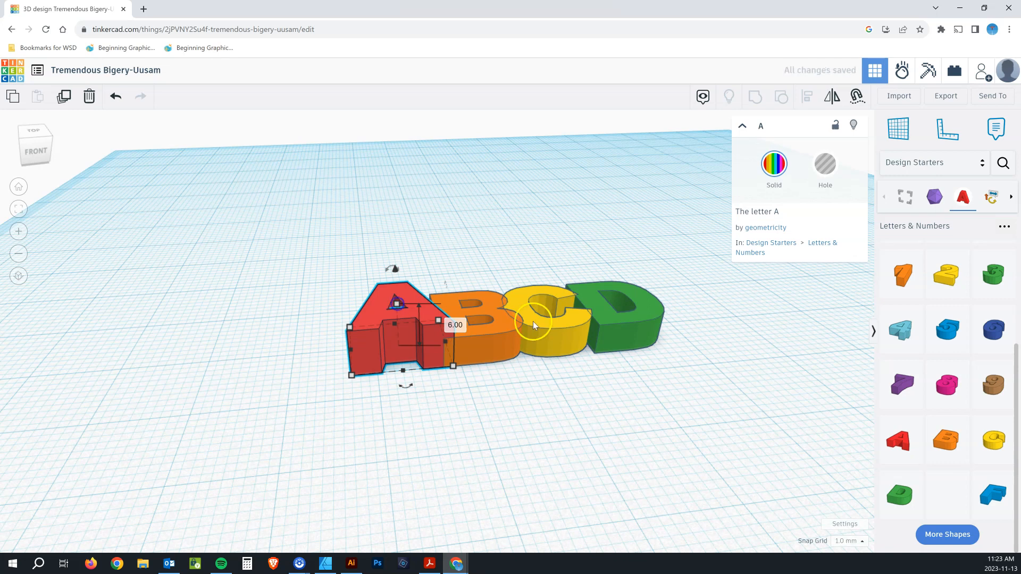
left_click(557, 313)
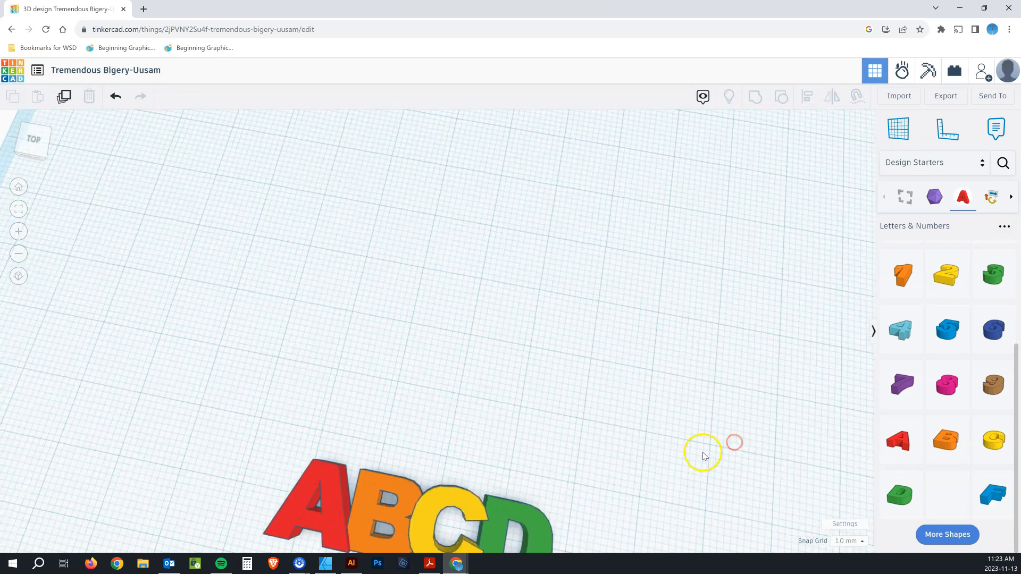
- Select the letter A again
left_click(339, 352)
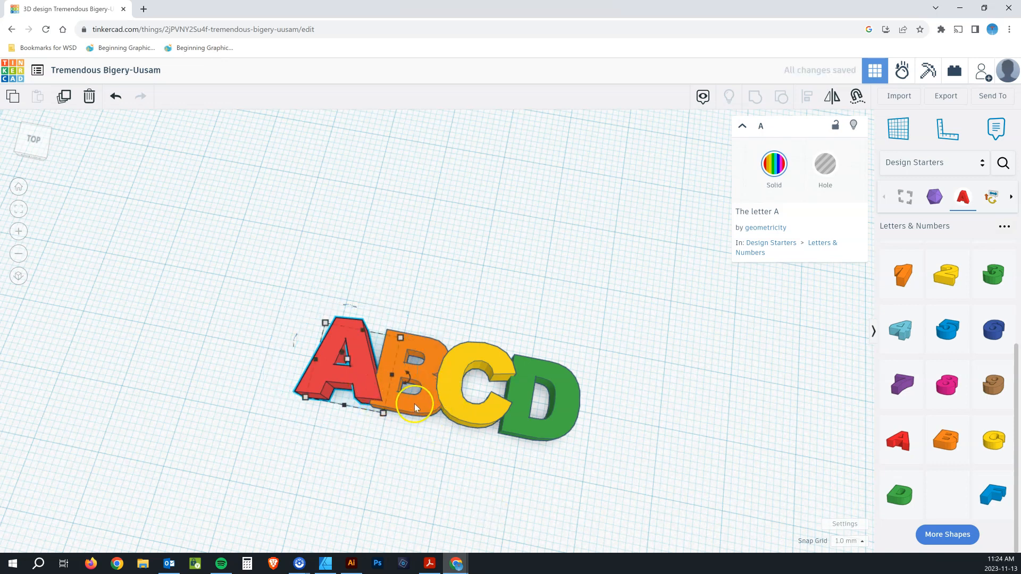
mouse_move(357, 382)
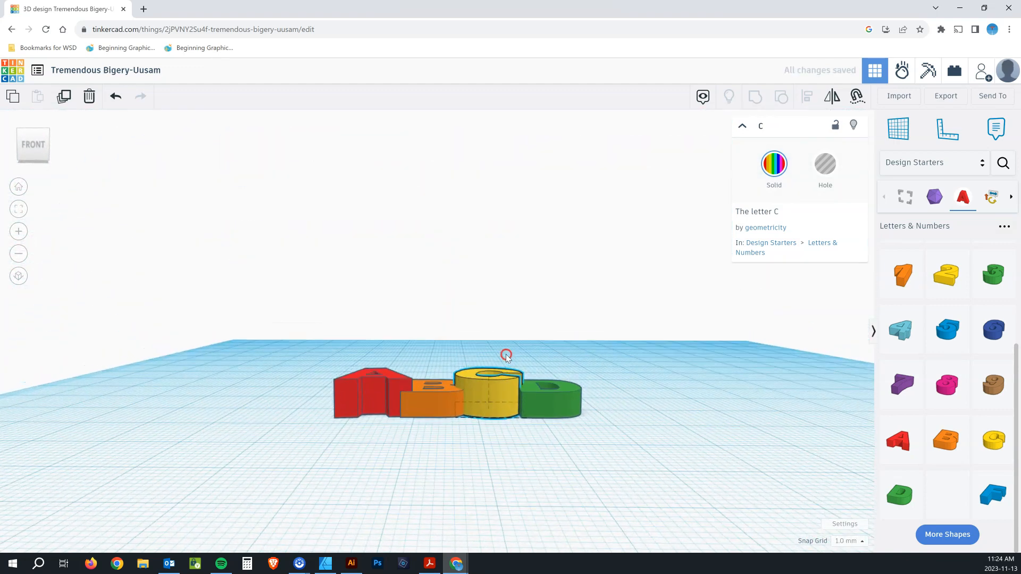
- Select the letter C and undo the bad move
left_click(489, 391)
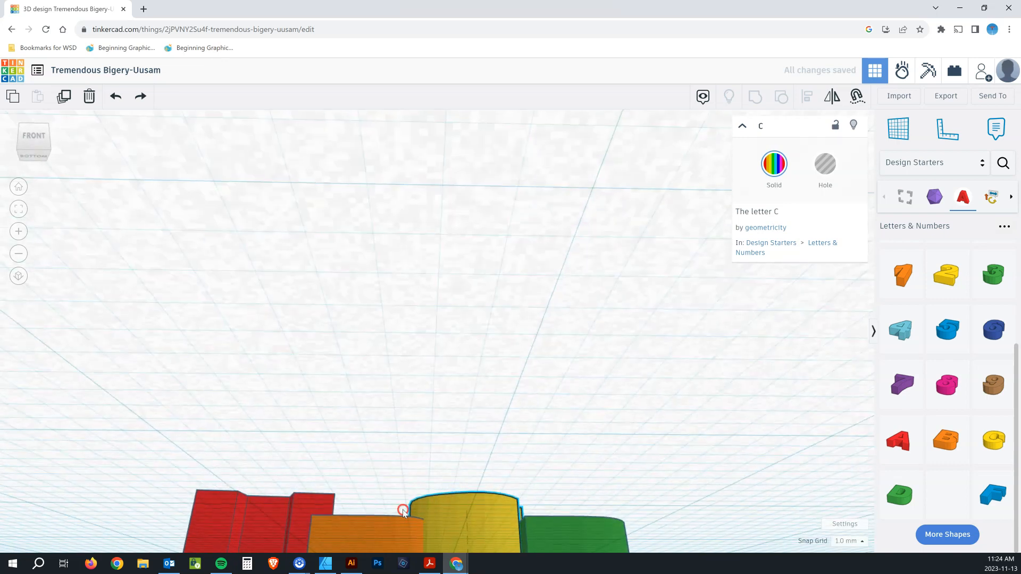
left_click(116, 95)
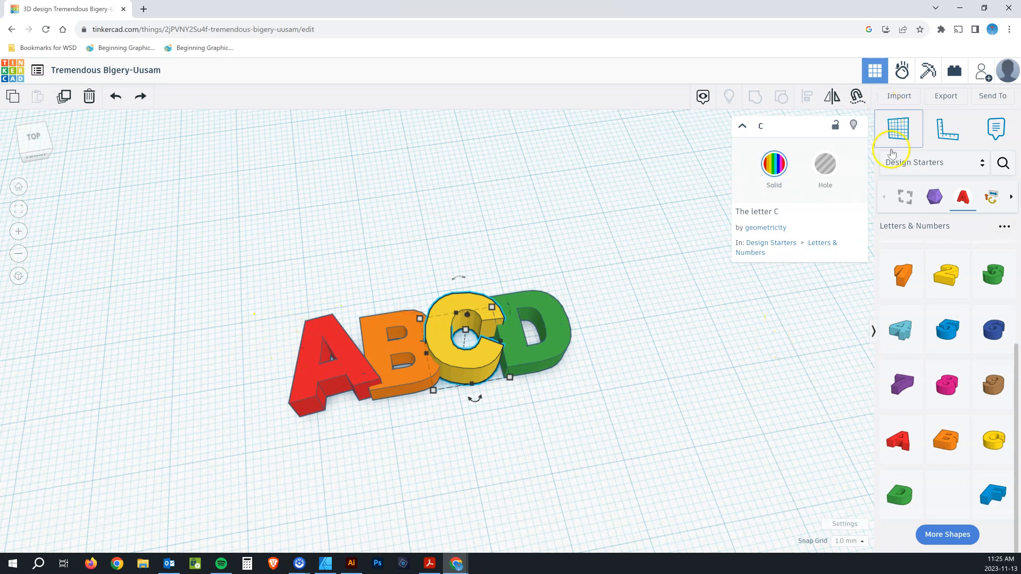
mouse_move(906, 226)
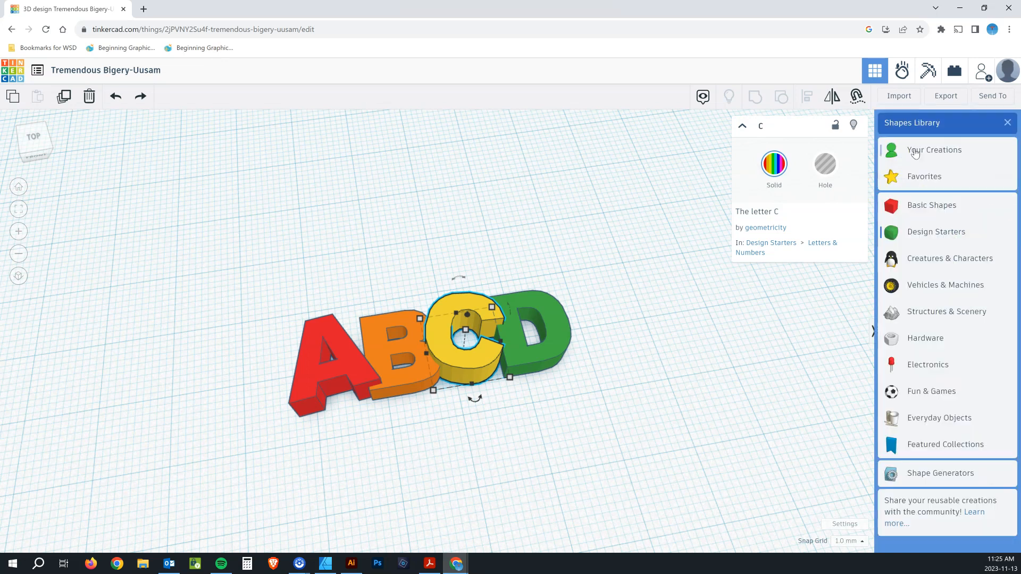
- Place a small 4 mm orange cylinder from Basic Shapes beside the letters
left_click(931, 205)
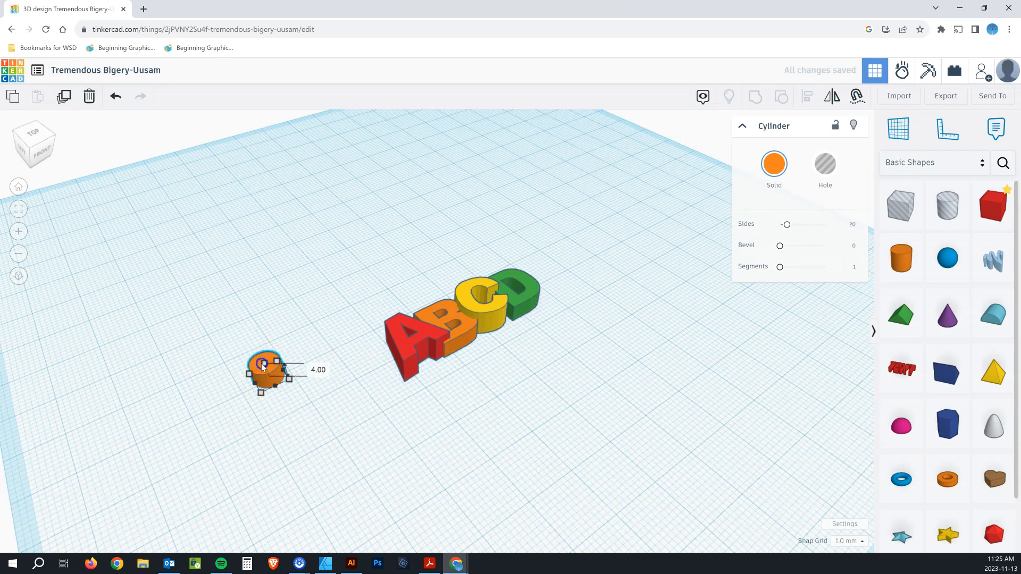
left_click(407, 467)
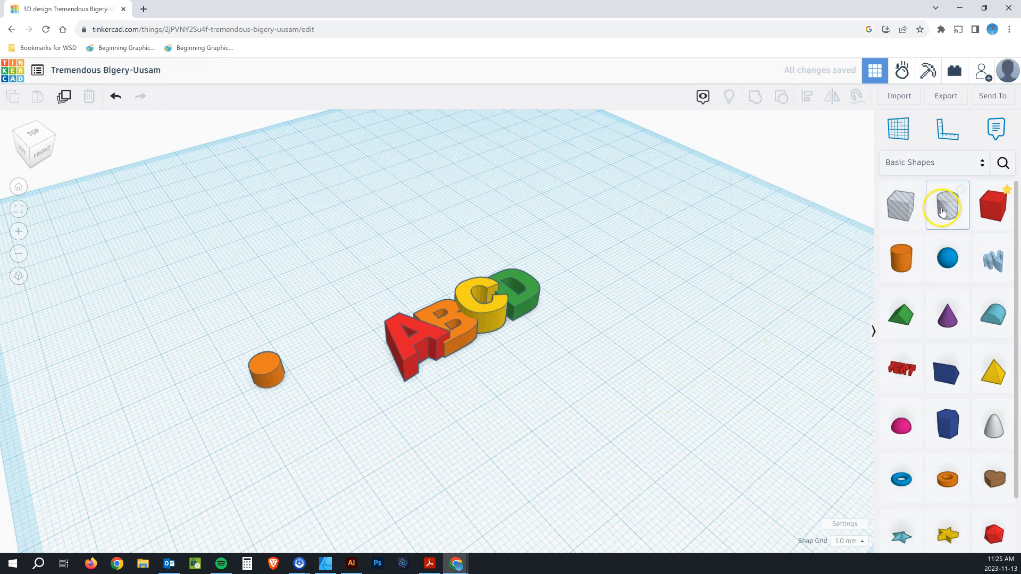
mouse_move(946, 207)
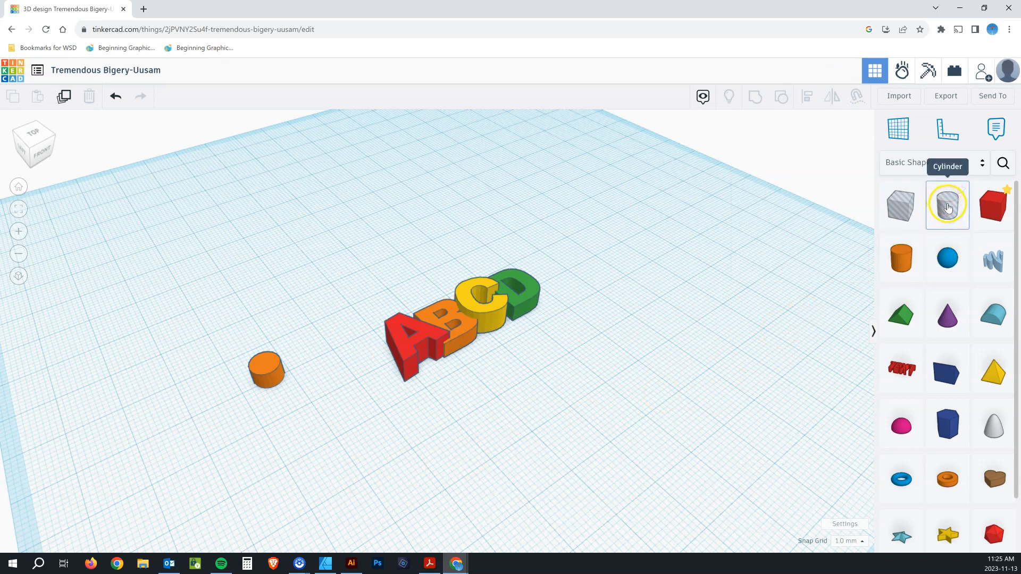
- Add a hole cylinder, select both cylinders, and centre the hole with Align
left_click(947, 205)
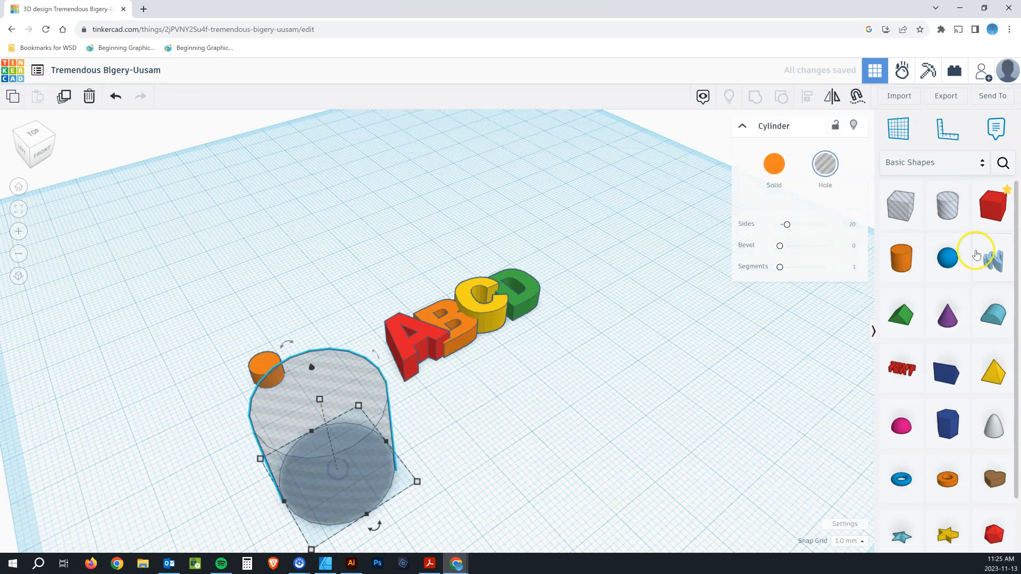
left_click(824, 166)
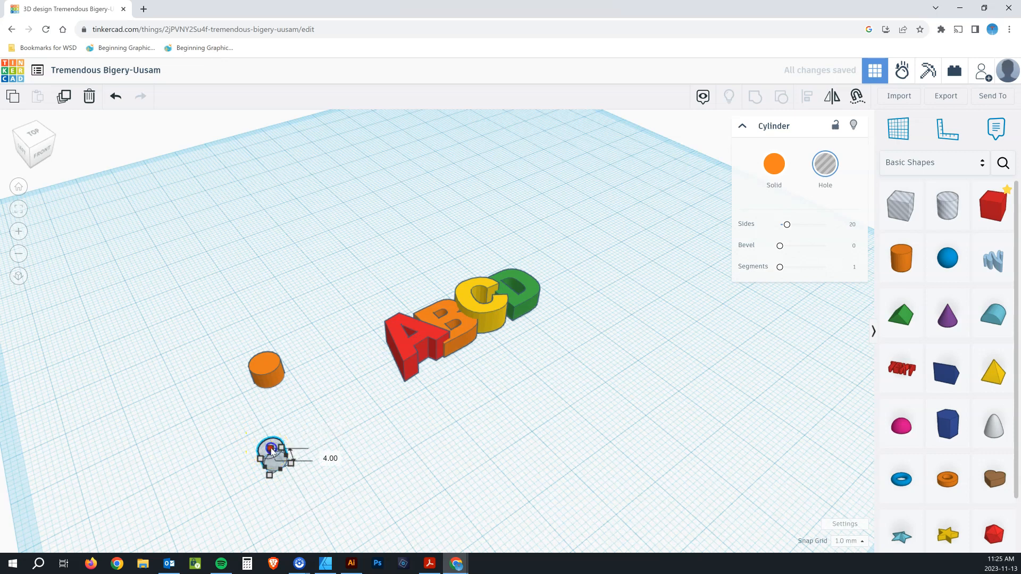
left_click(371, 441)
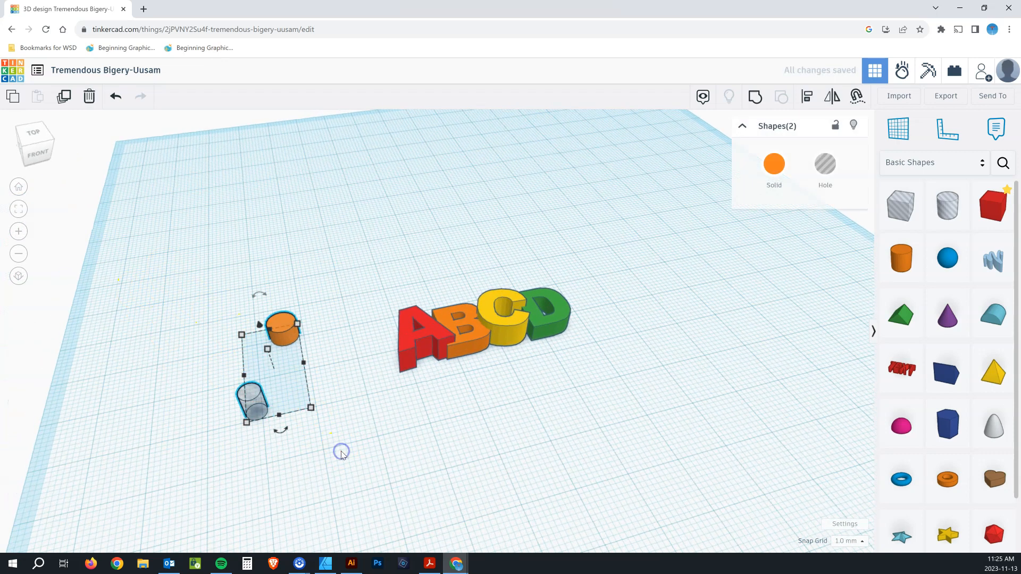
mouse_move(807, 96)
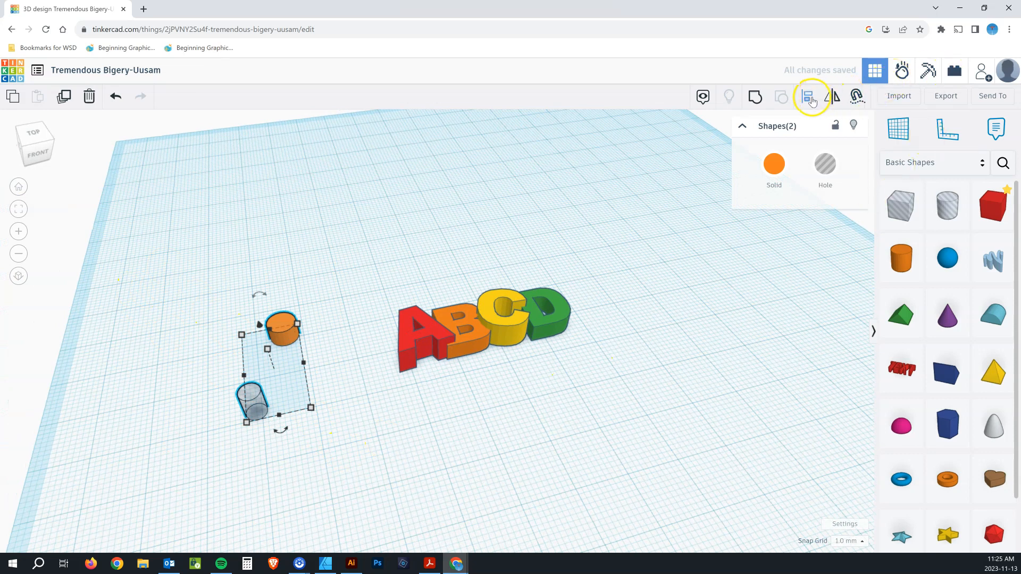
left_click(807, 96)
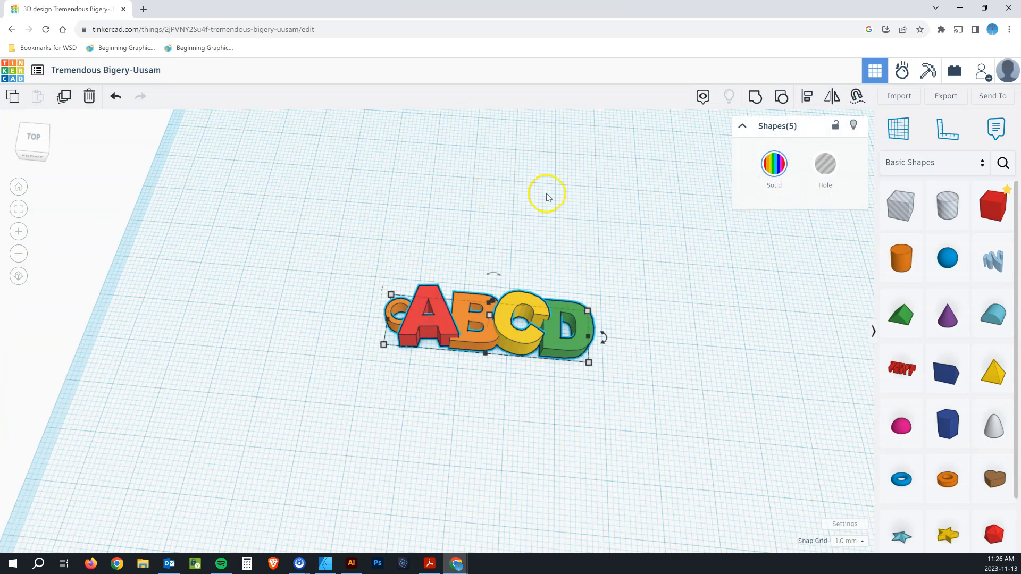
- Group the letters and ring, colour the group solid orange, and deselect it
left_click(756, 96)
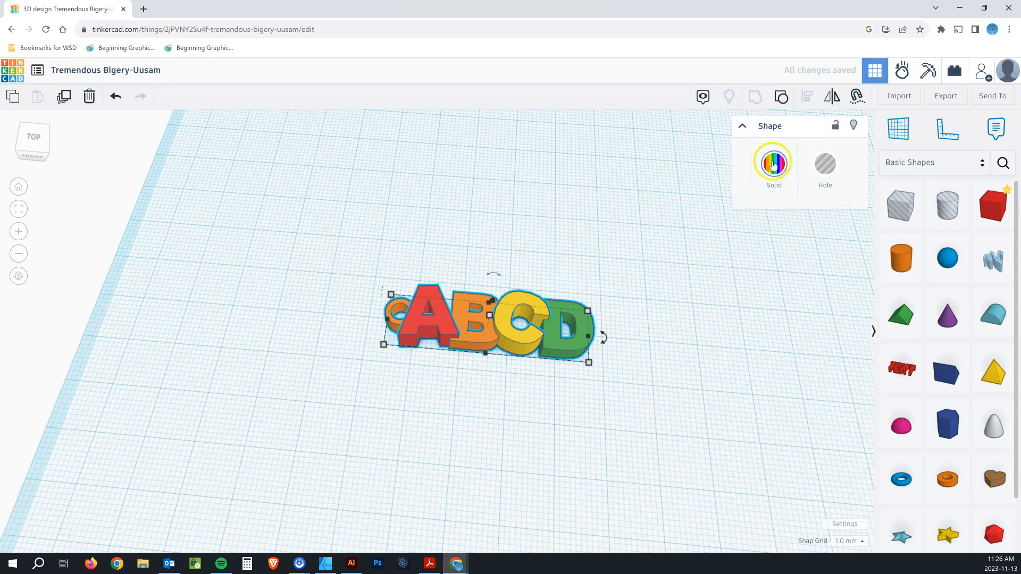
left_click(774, 163)
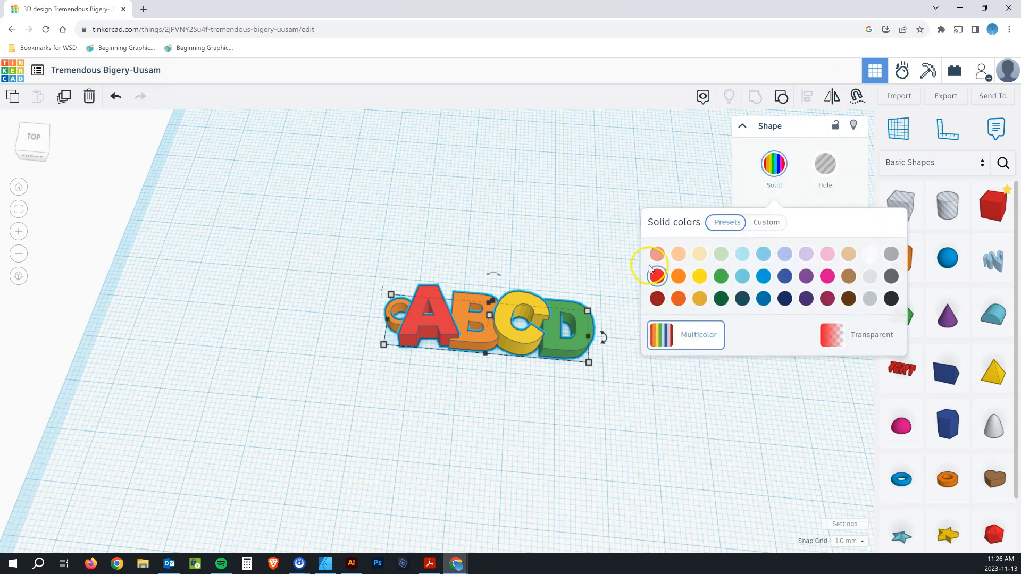
left_click(678, 277)
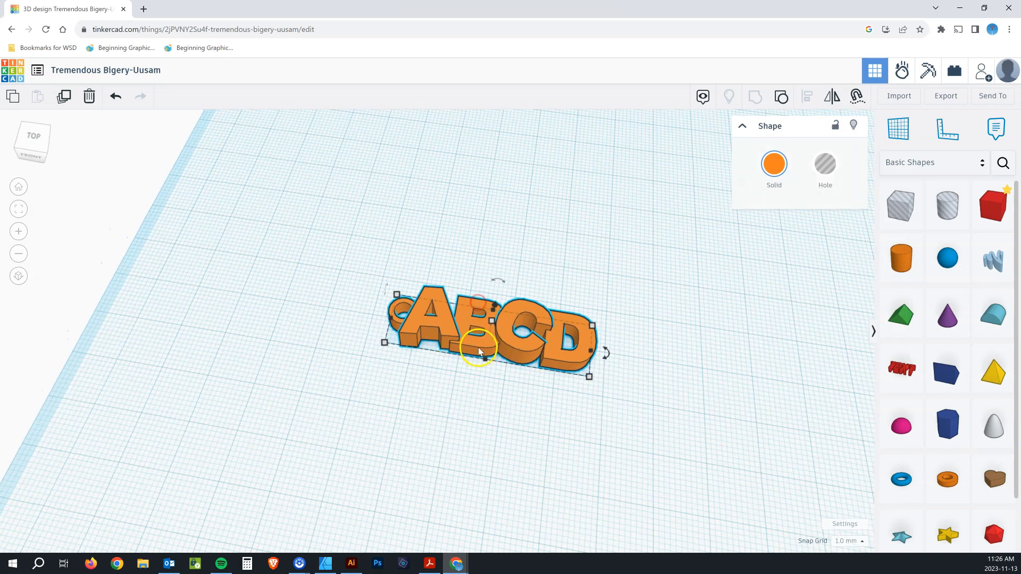
mouse_move(480, 352)
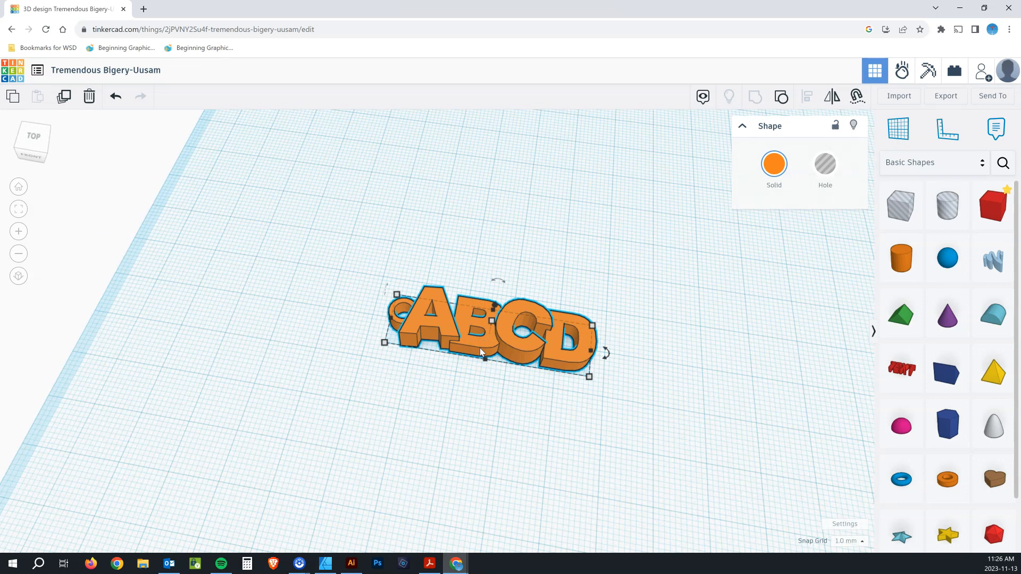
left_click(491, 342)
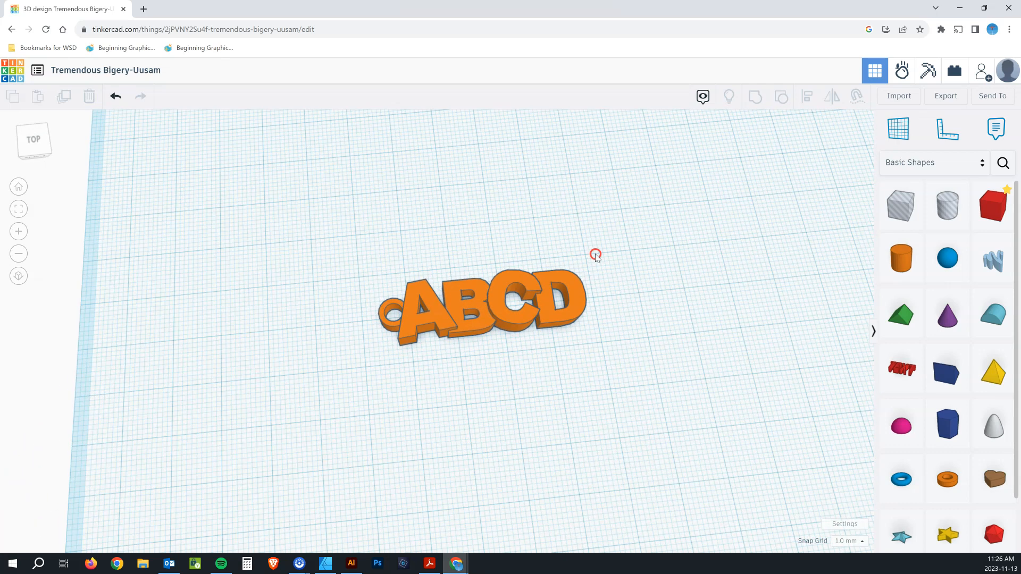
mouse_move(619, 256)
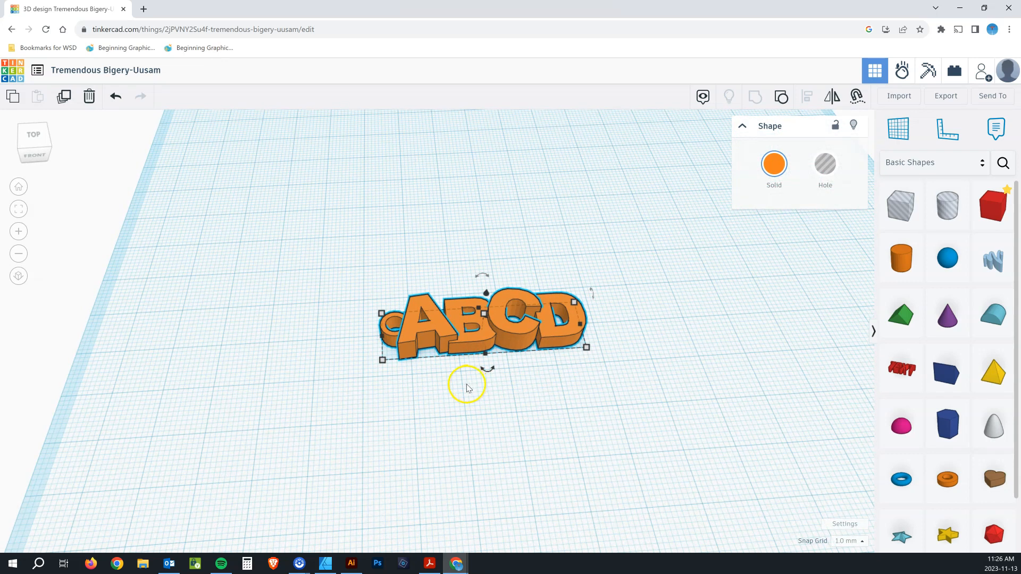
mouse_move(436, 372)
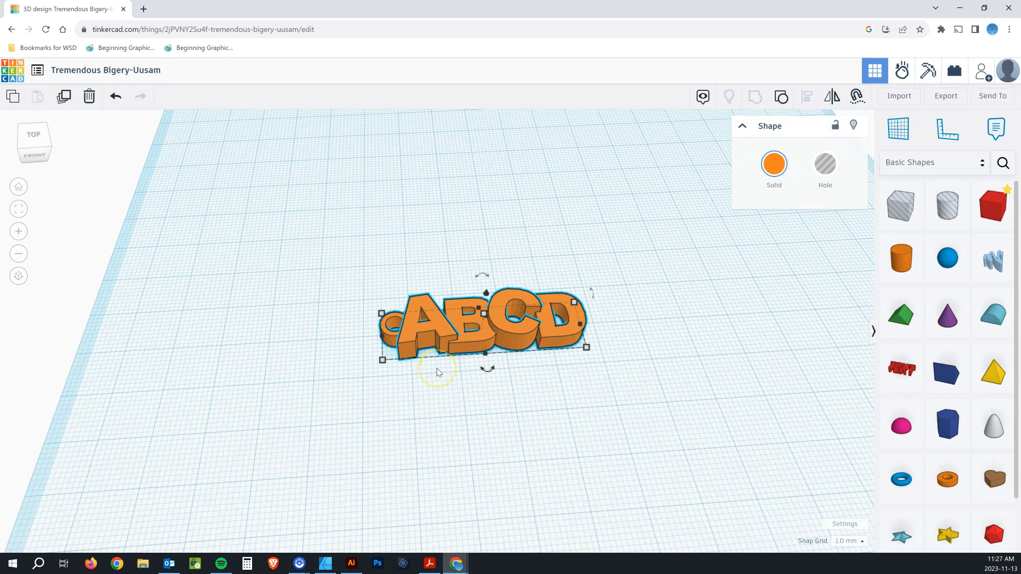
mouse_move(450, 371)
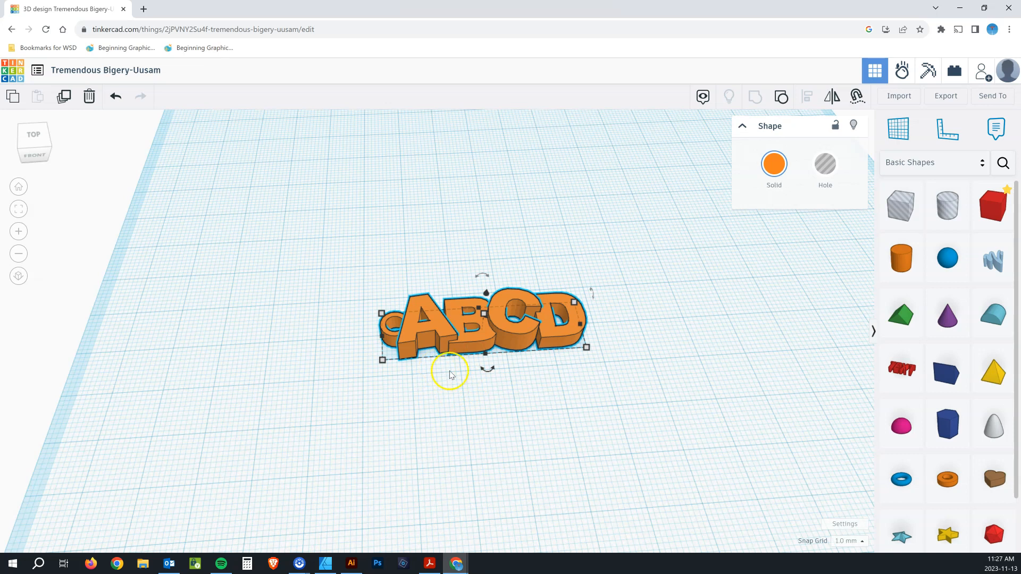
mouse_move(749, 351)
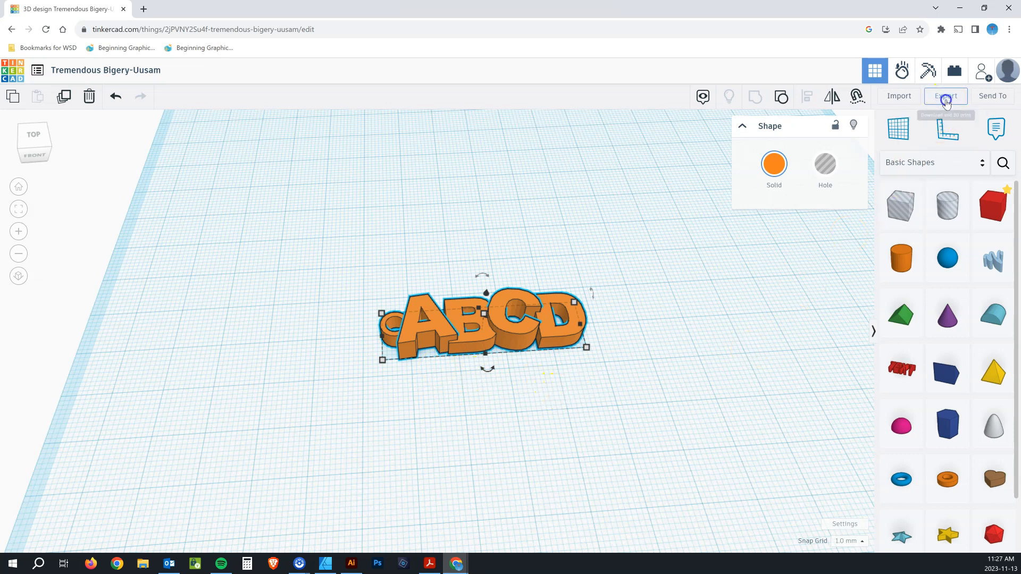
- Export the keychain design from Tinkercad as an STL download
left_click(945, 96)
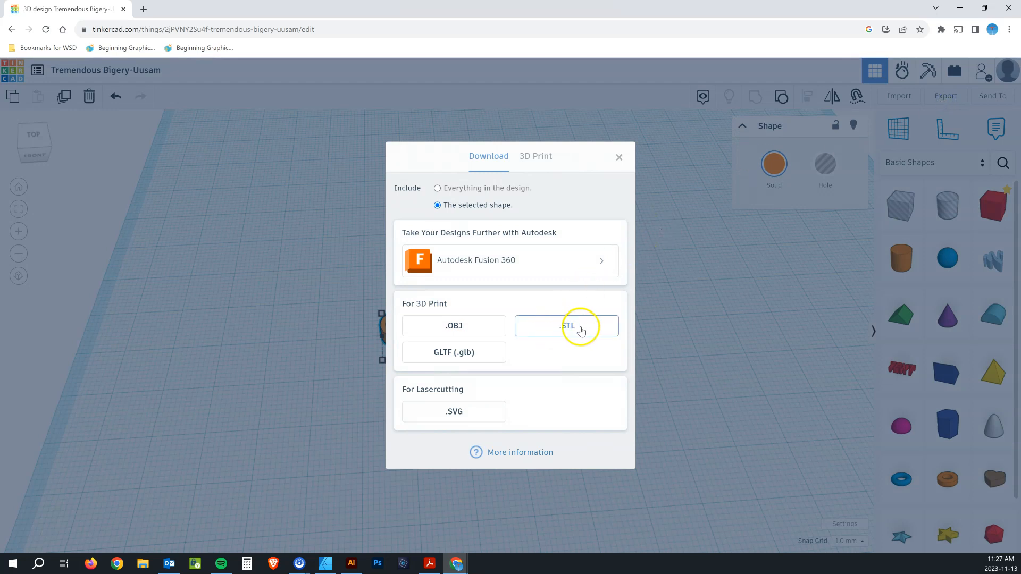
left_click(566, 325)
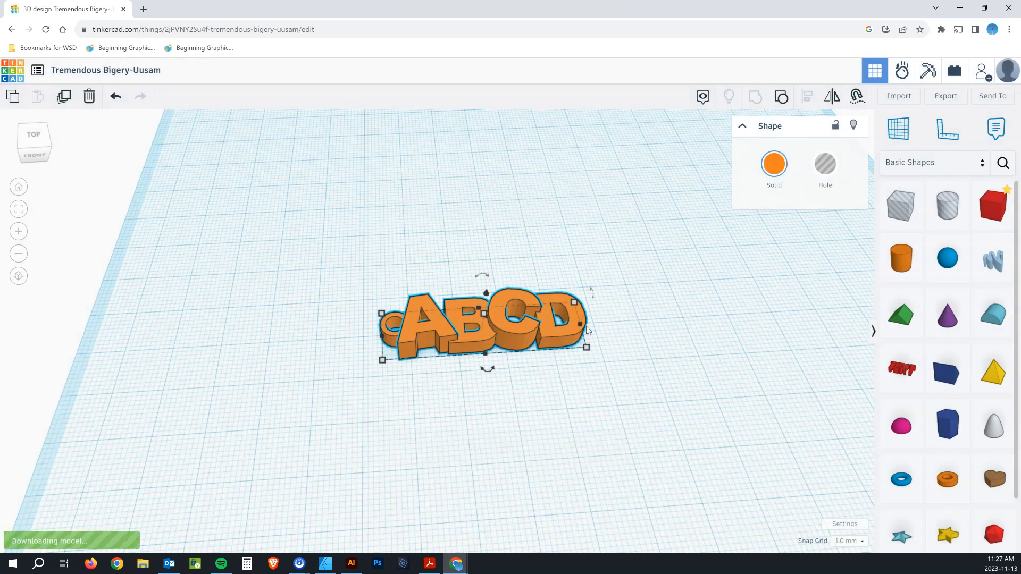
left_click(945, 96)
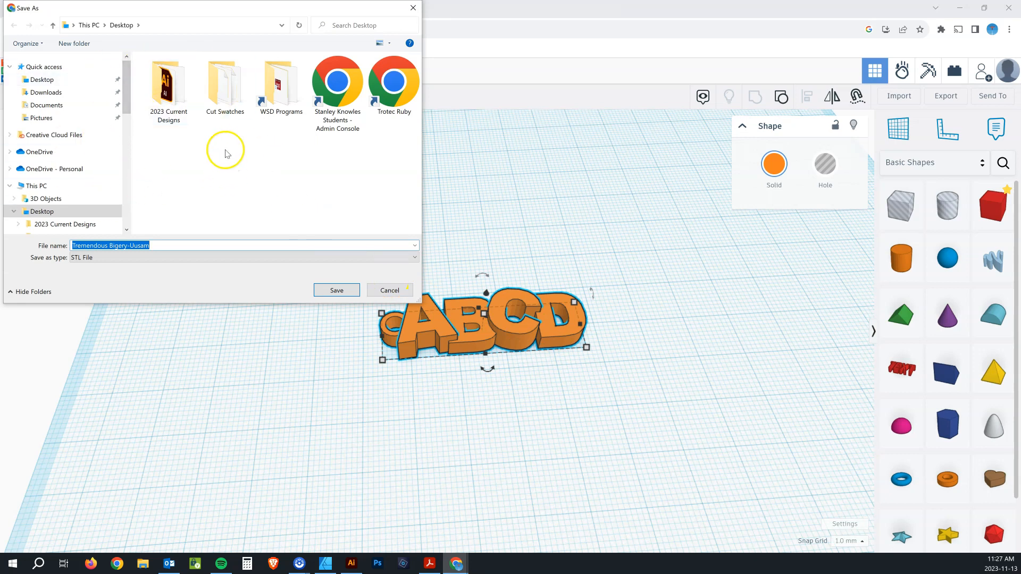
- Save Tremendous Bigery-Uusam.stl into the Spicy Wildcats folder on drive (E:) GRAPHICS 23
scroll("down", 3)
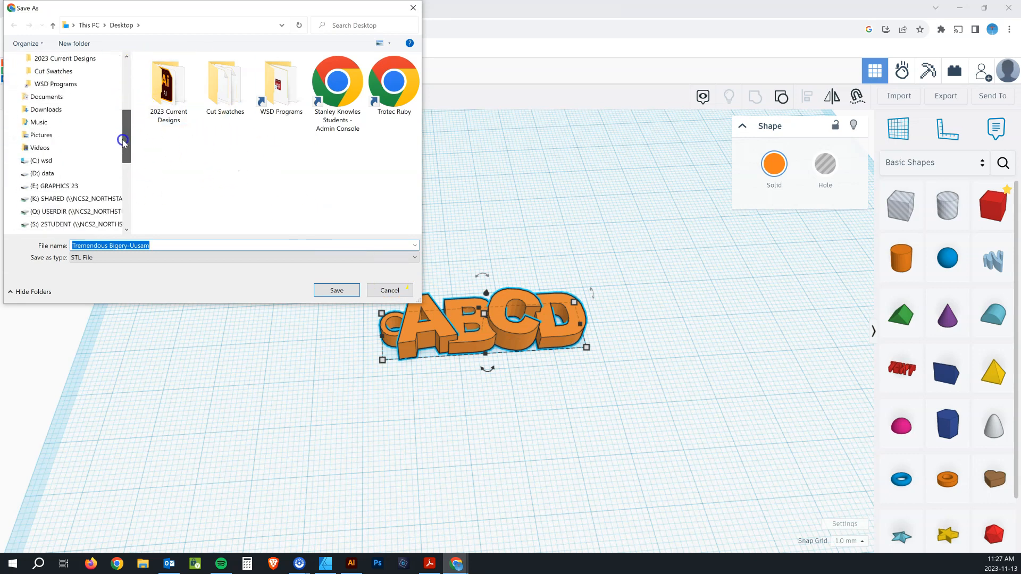
scroll("down", 3)
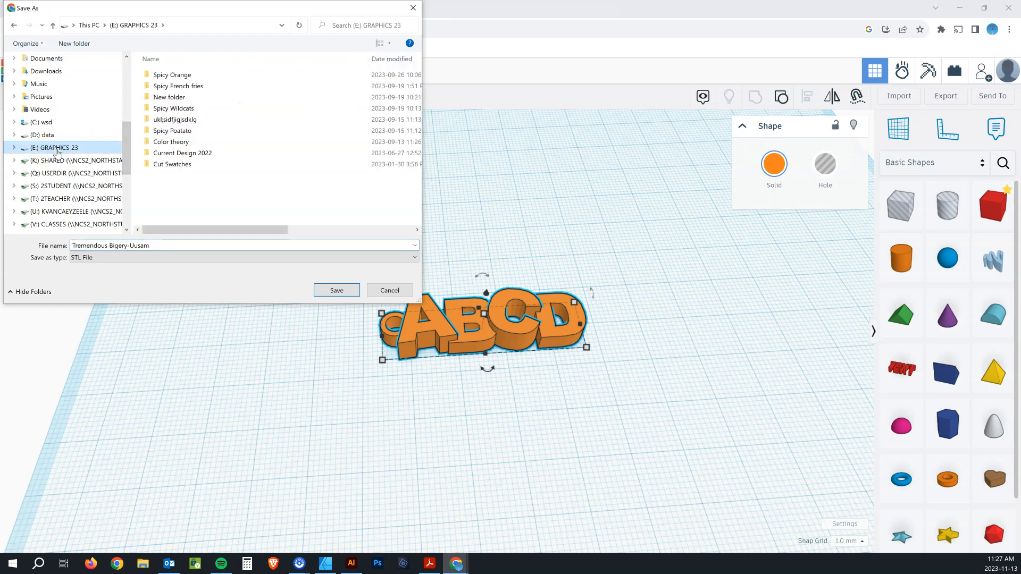
left_click(171, 130)
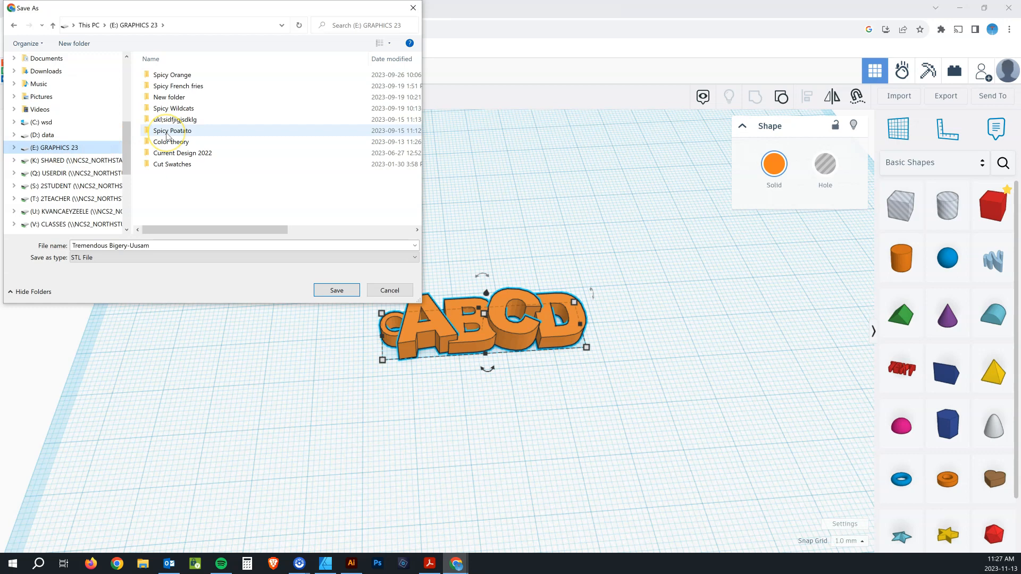
mouse_move(241, 161)
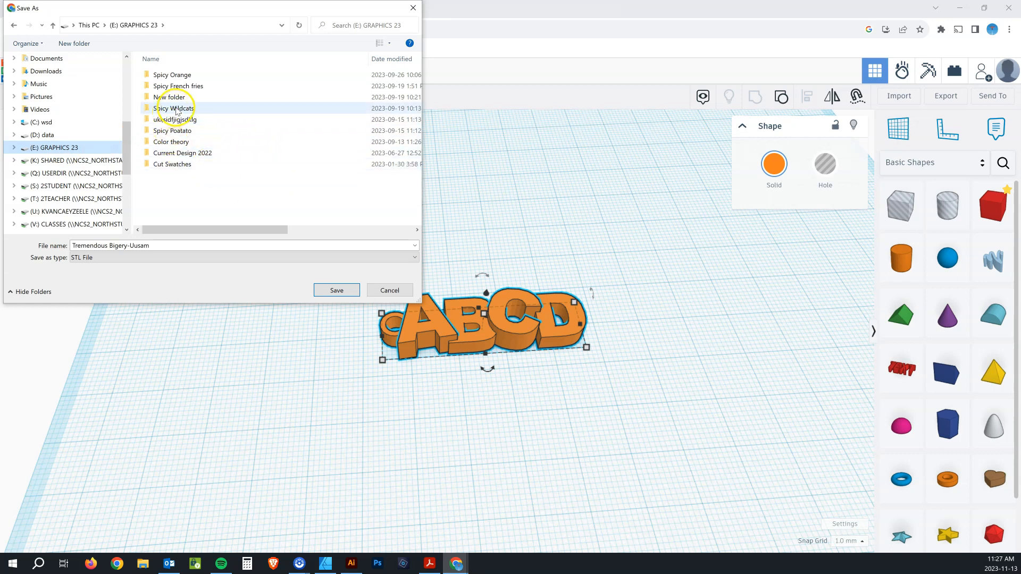
double_click(175, 108)
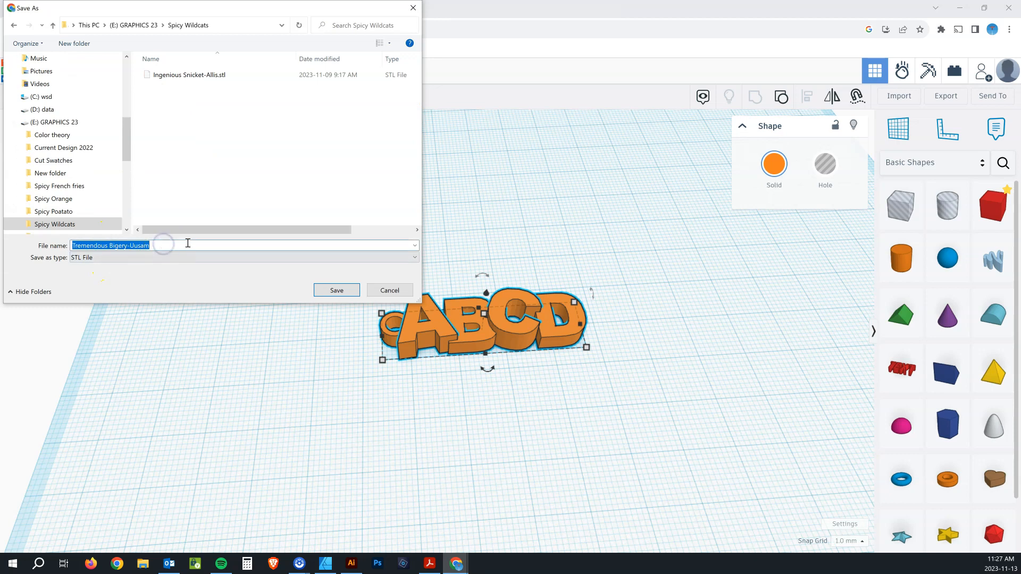
left_click(336, 291)
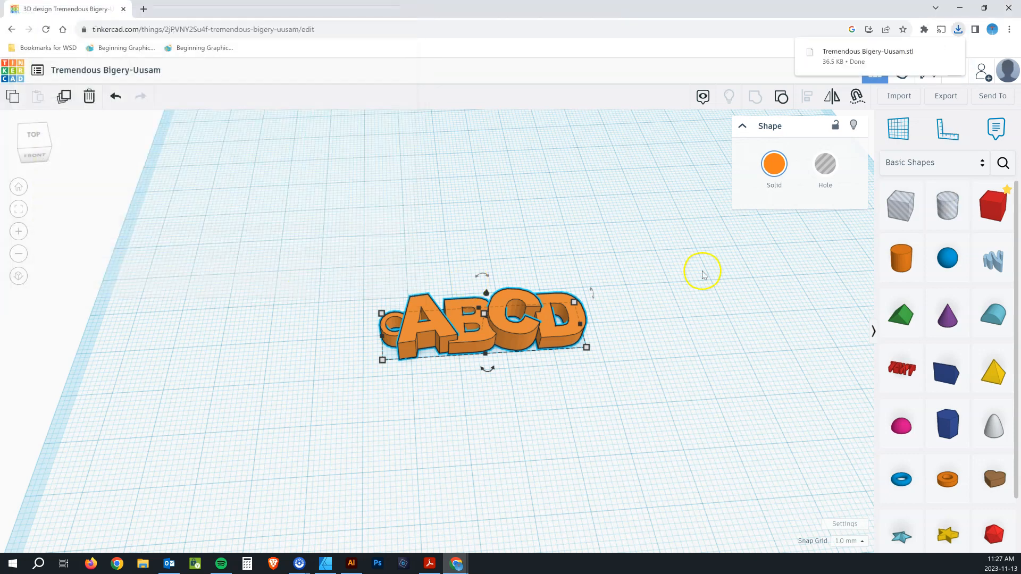
mouse_move(505, 270)
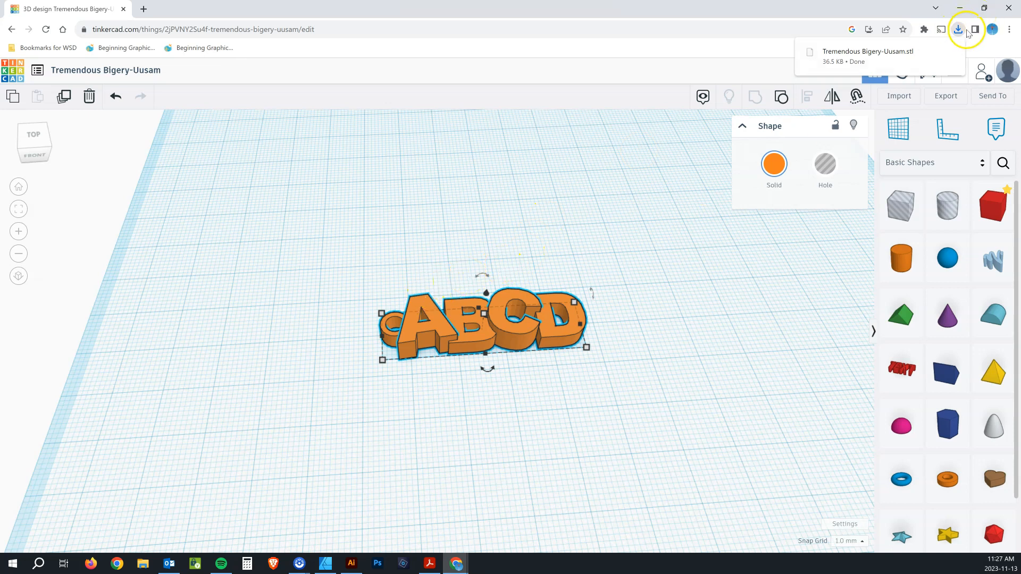
mouse_move(961, 31)
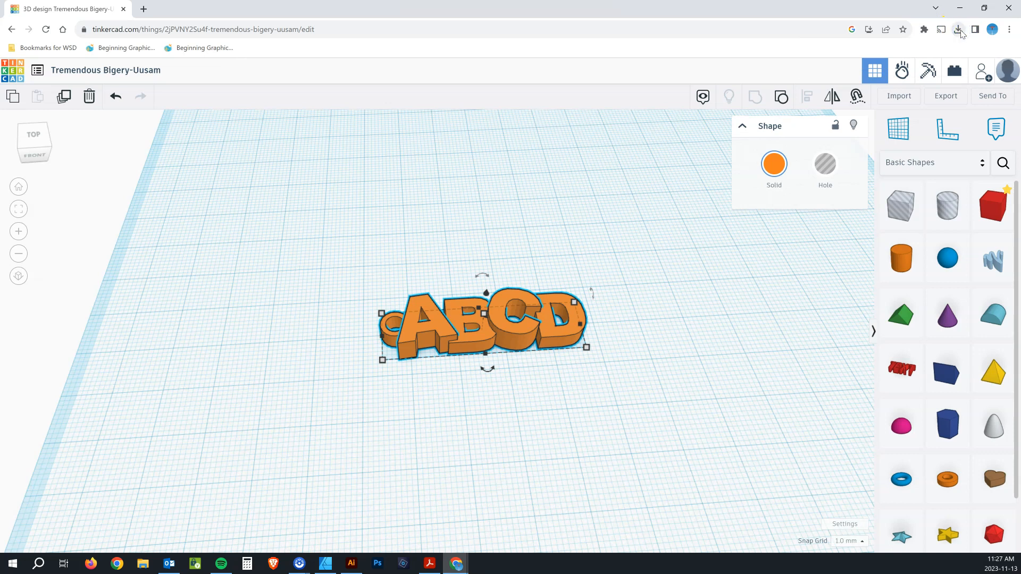
mouse_move(958, 35)
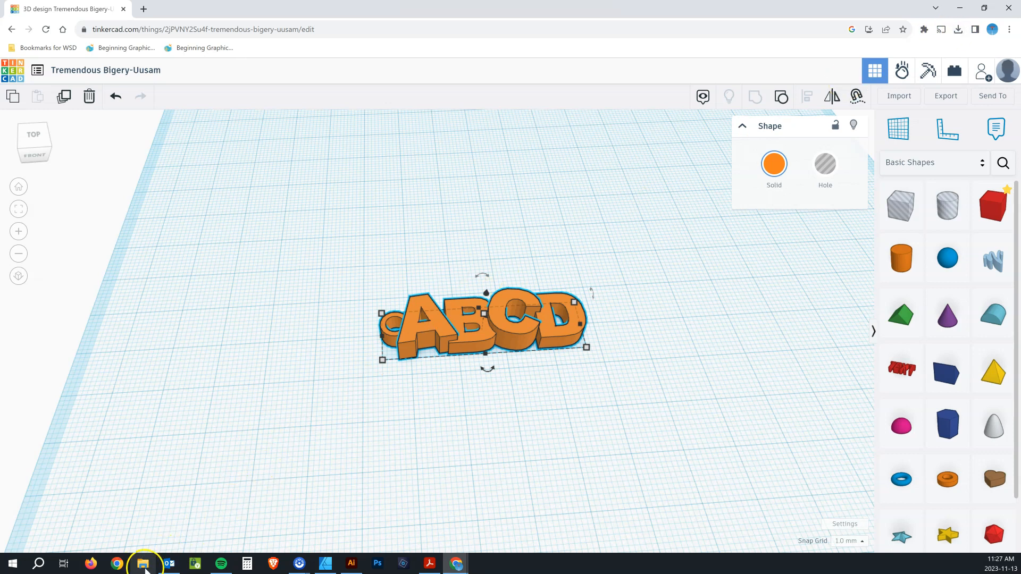
left_click(143, 563)
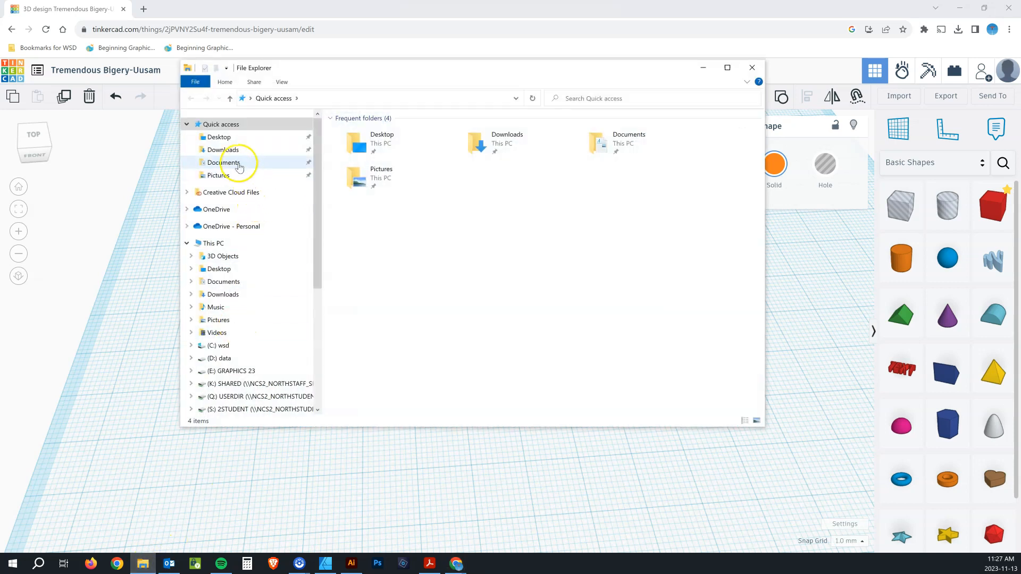
left_click(222, 150)
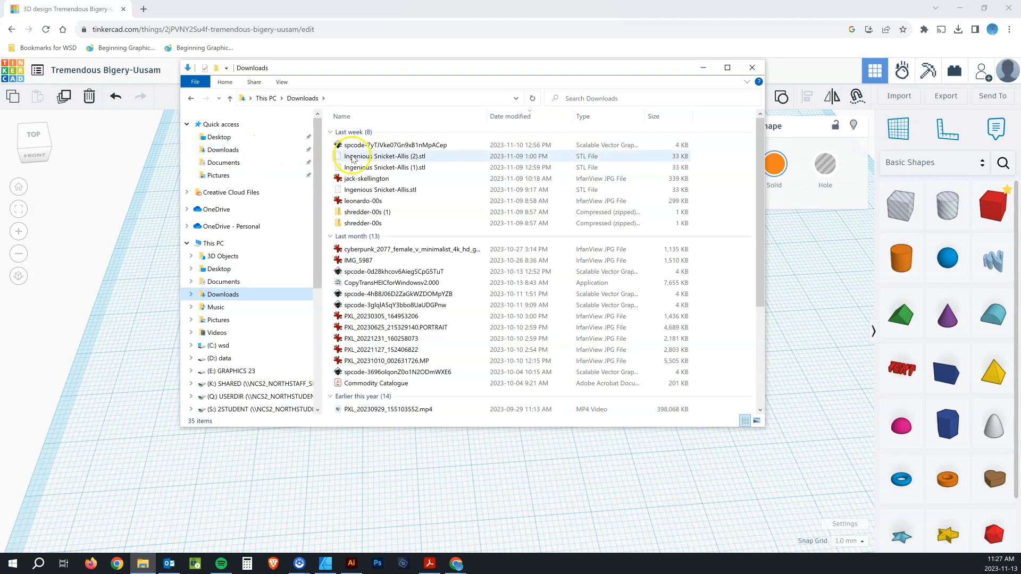
left_click(386, 156)
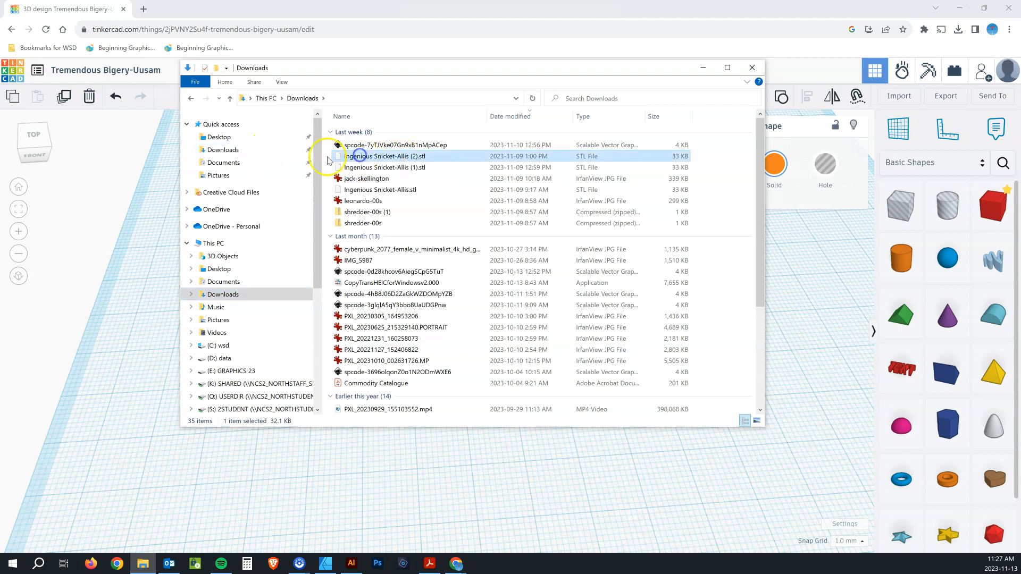
mouse_move(395, 157)
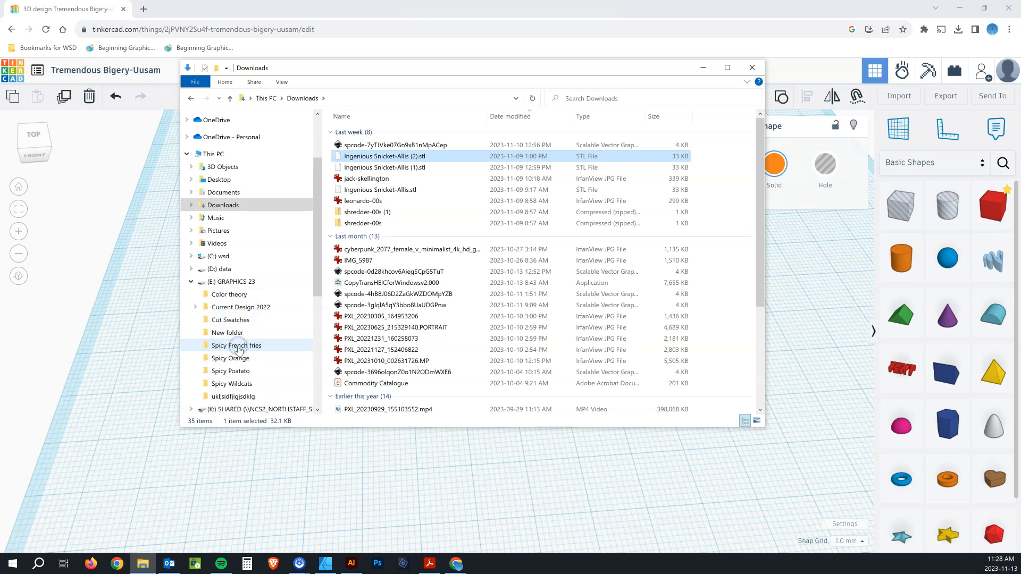
double_click(235, 346)
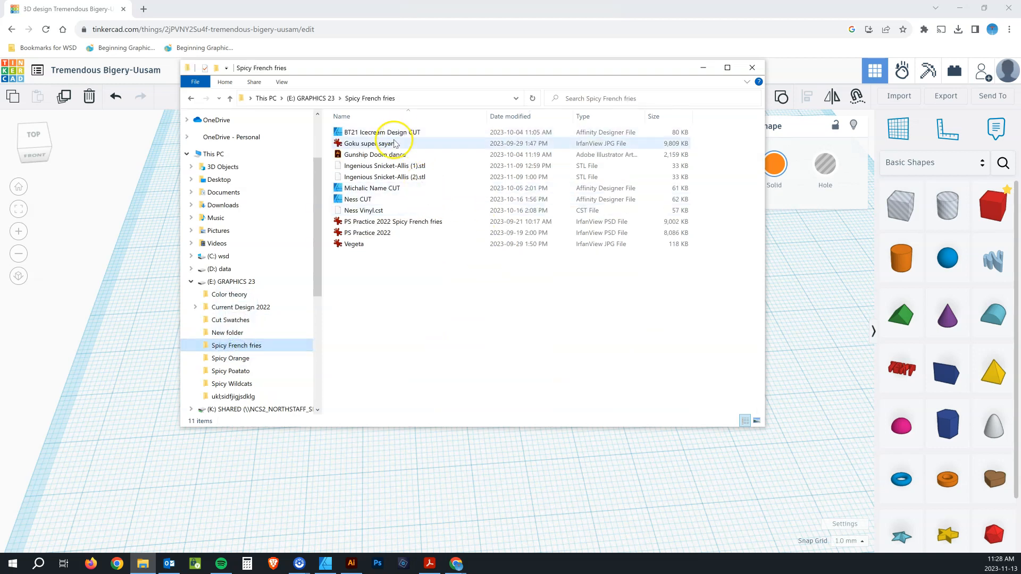
left_click(384, 165)
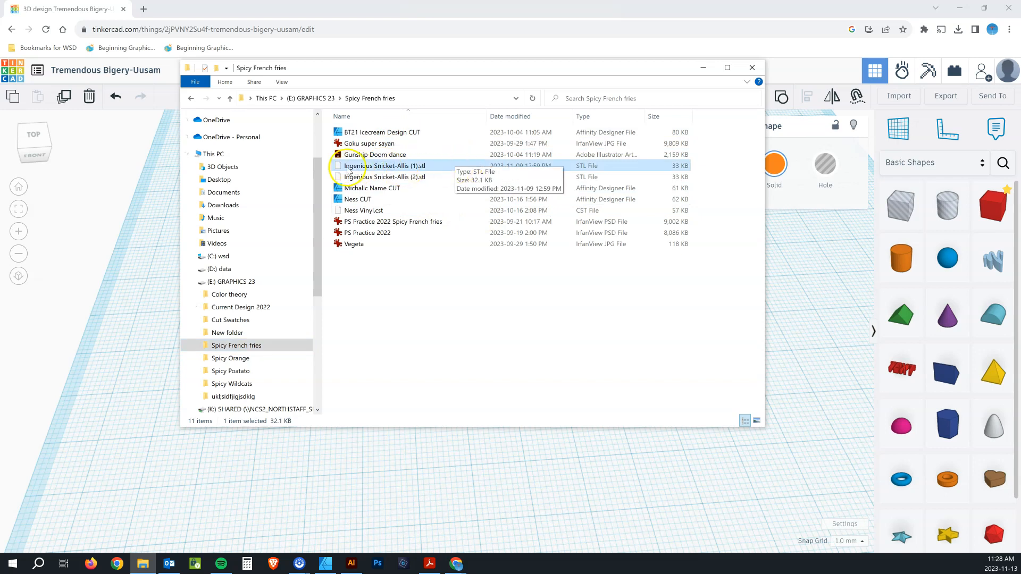
mouse_move(383, 171)
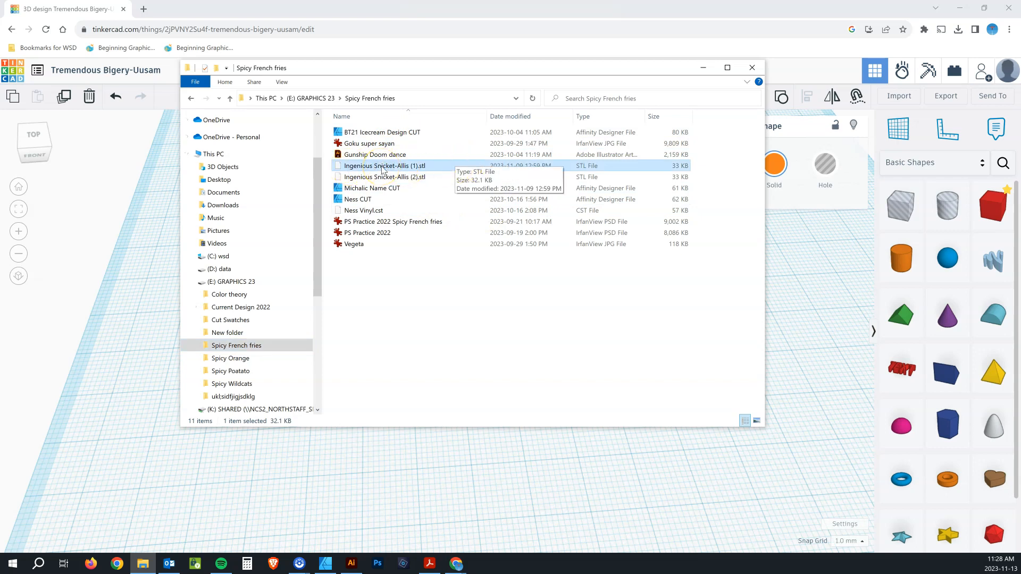
mouse_move(727, 91)
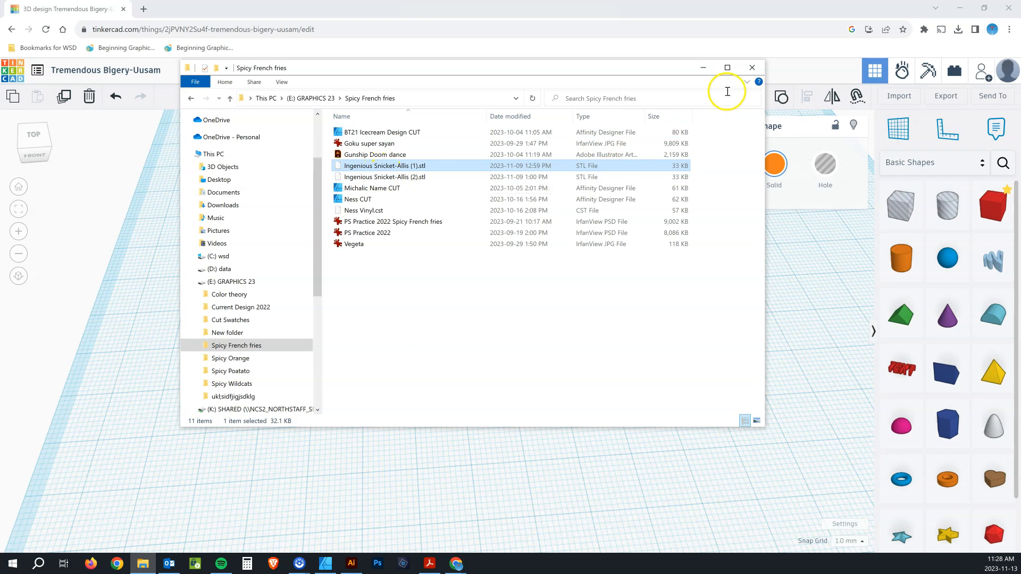
left_click(752, 67)
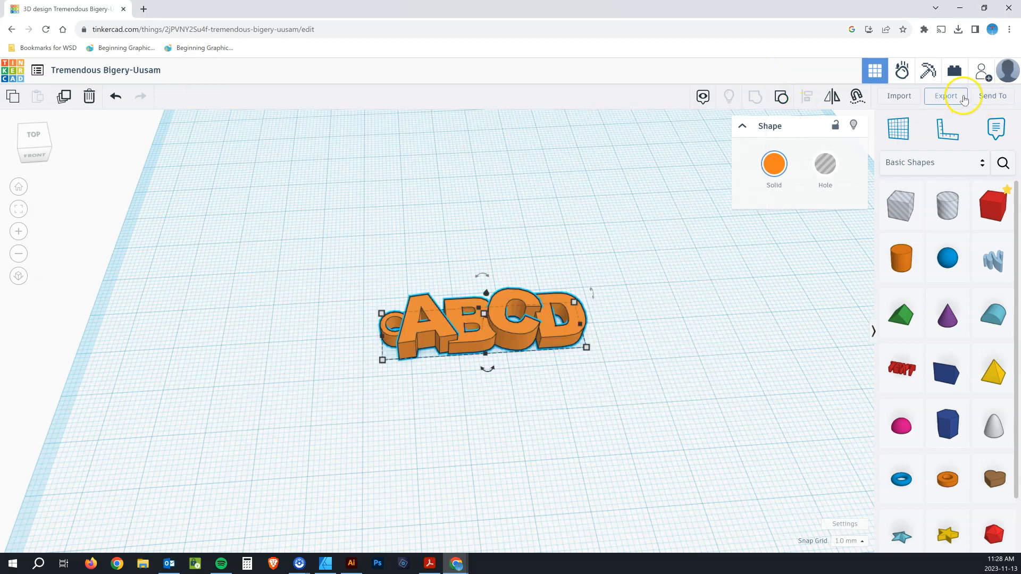
left_click(945, 95)
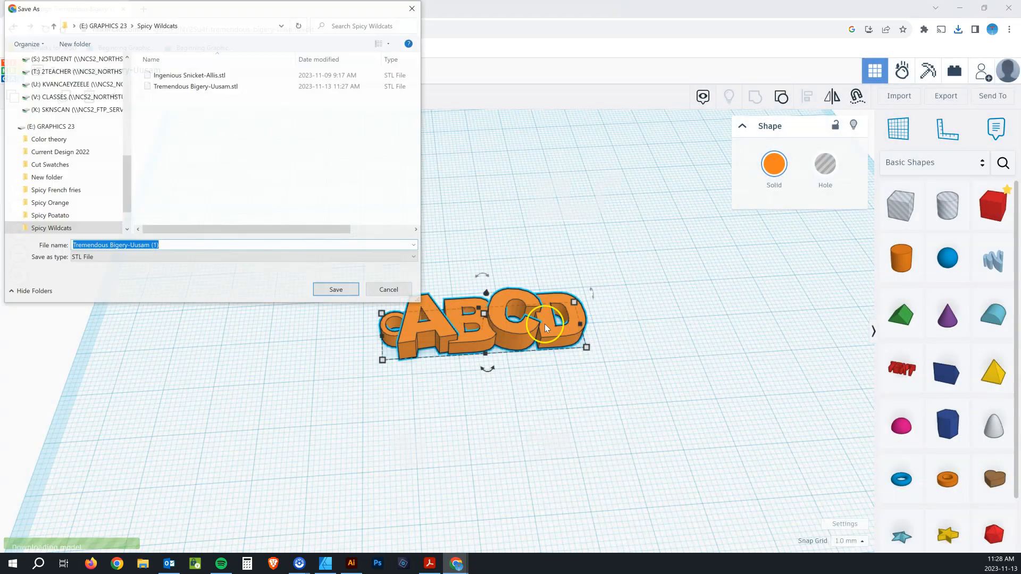
mouse_move(261, 192)
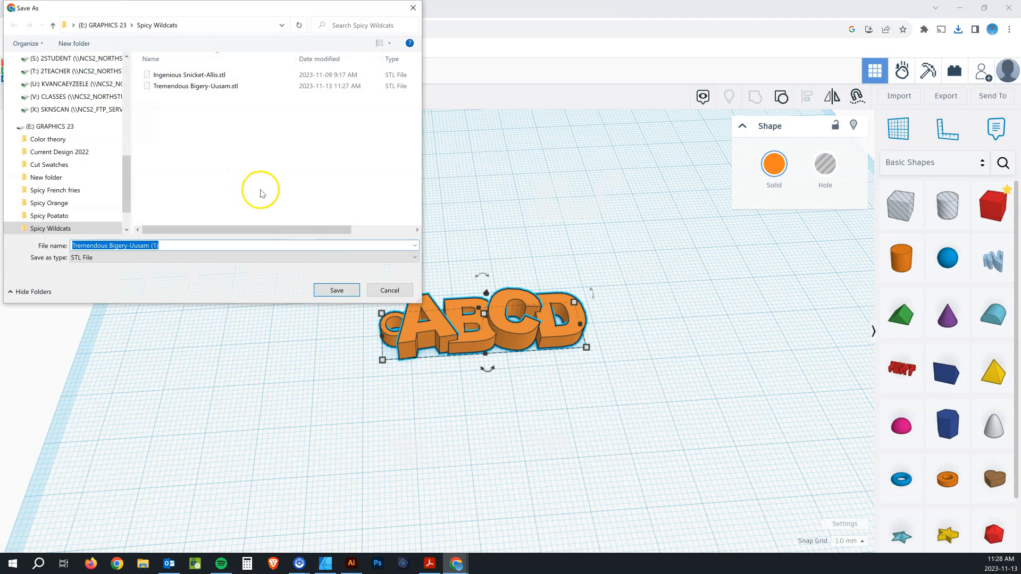
left_click(337, 291)
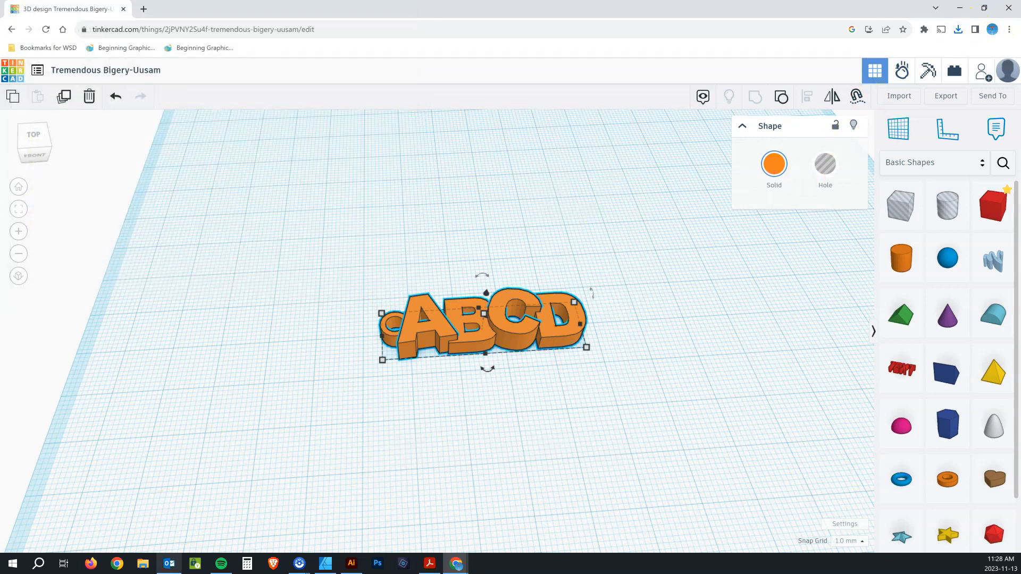
left_click(143, 564)
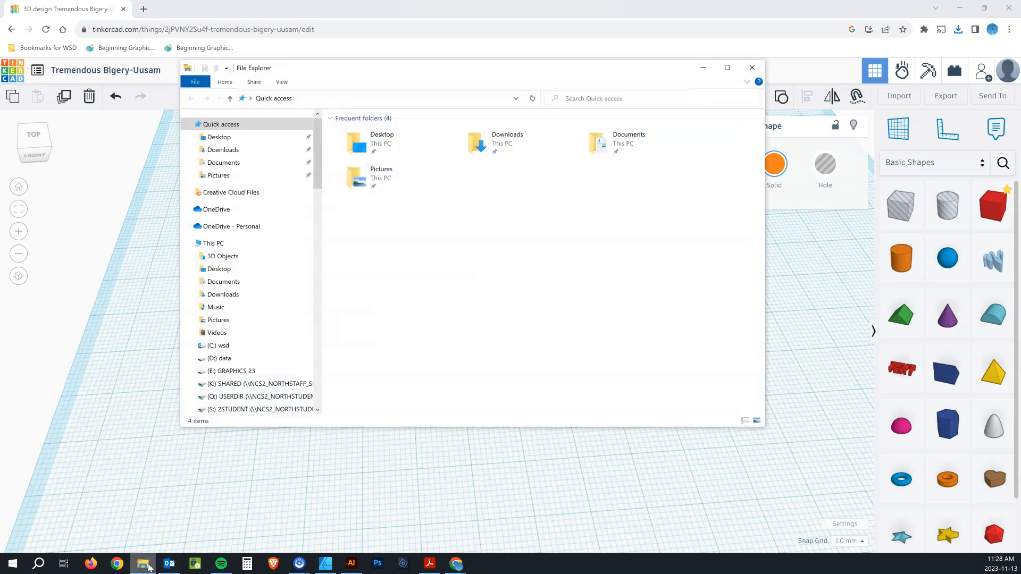
left_click(223, 149)
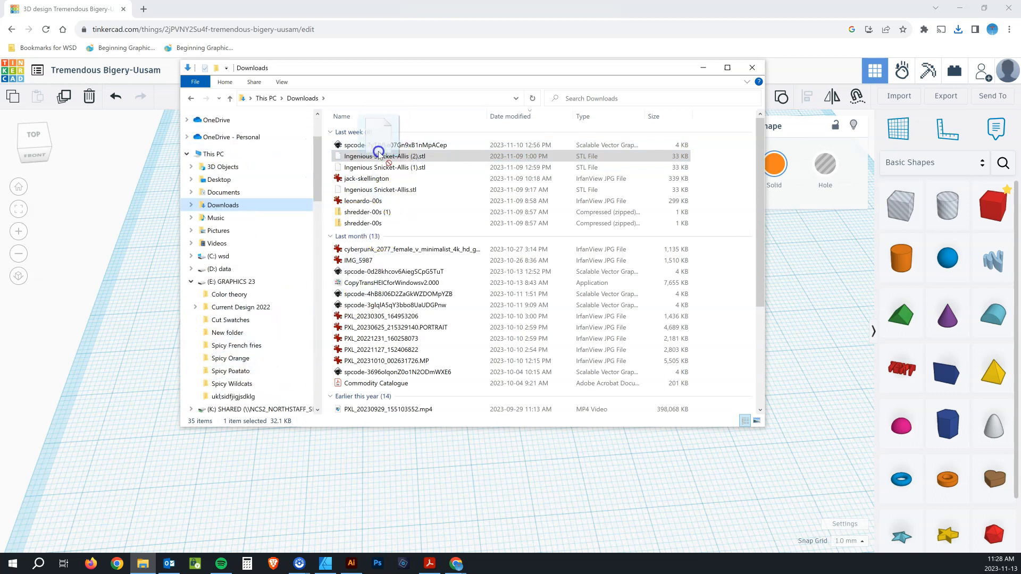
left_click(752, 67)
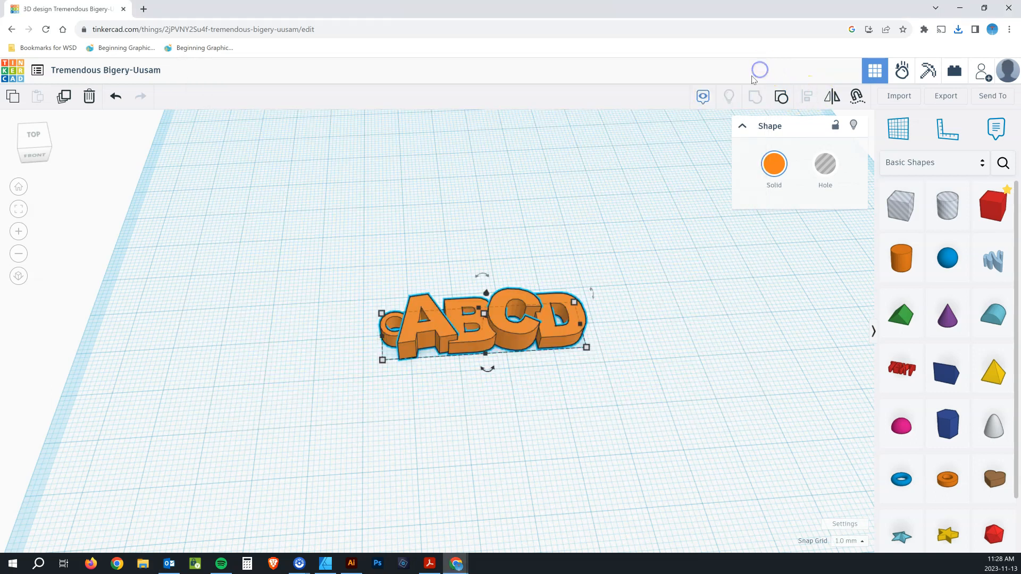